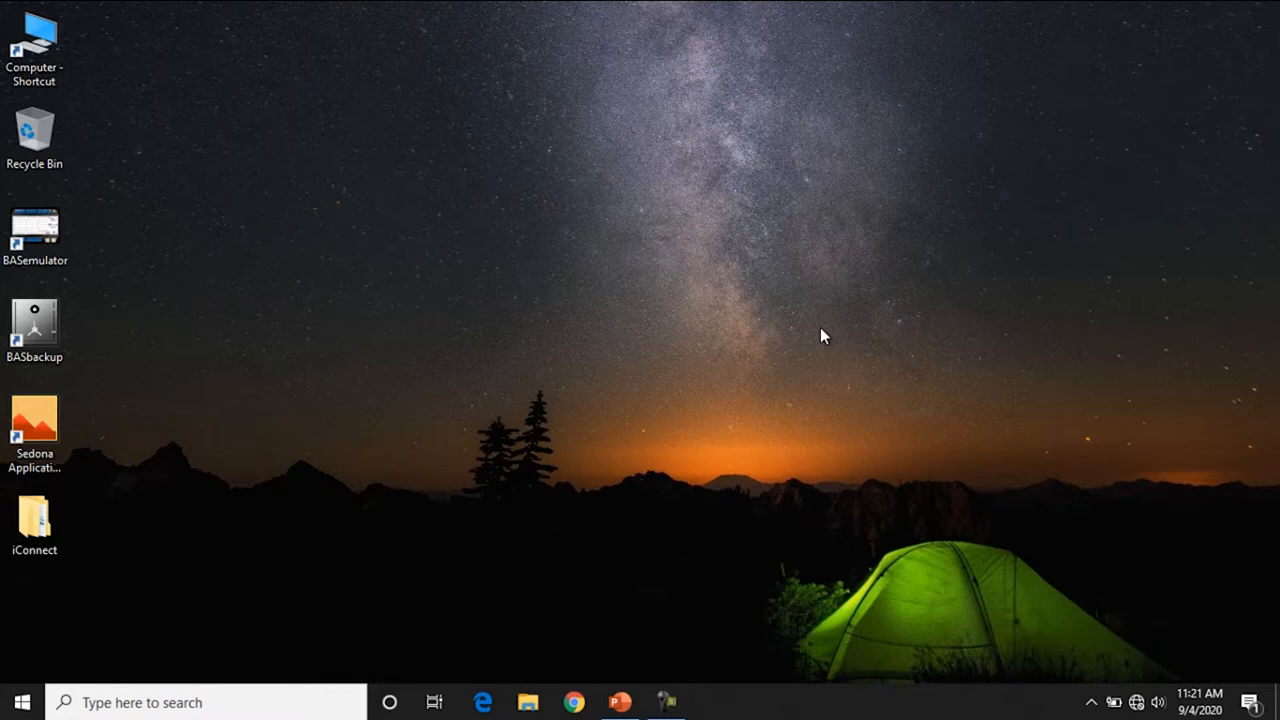
Launch BASemulator, centre its window and choose the 3.1.28-BASC22 platform.
double_click(34, 230)
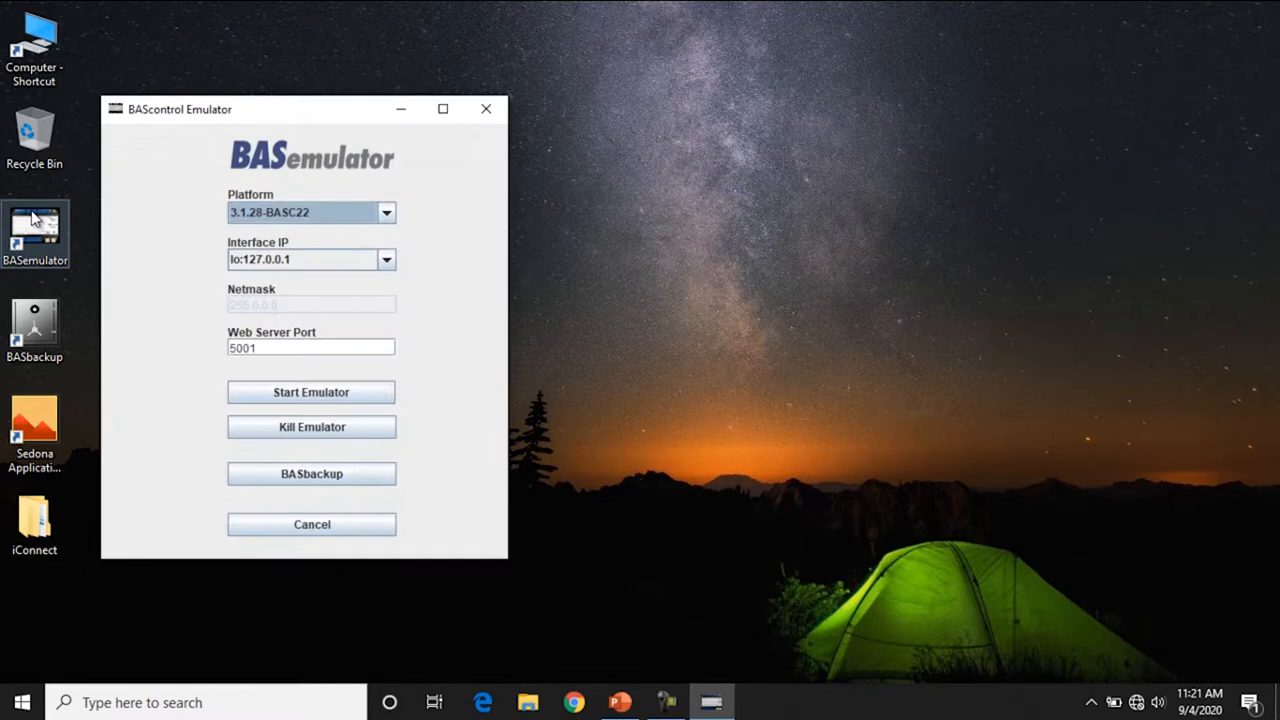
drag(180, 109, 503, 60)
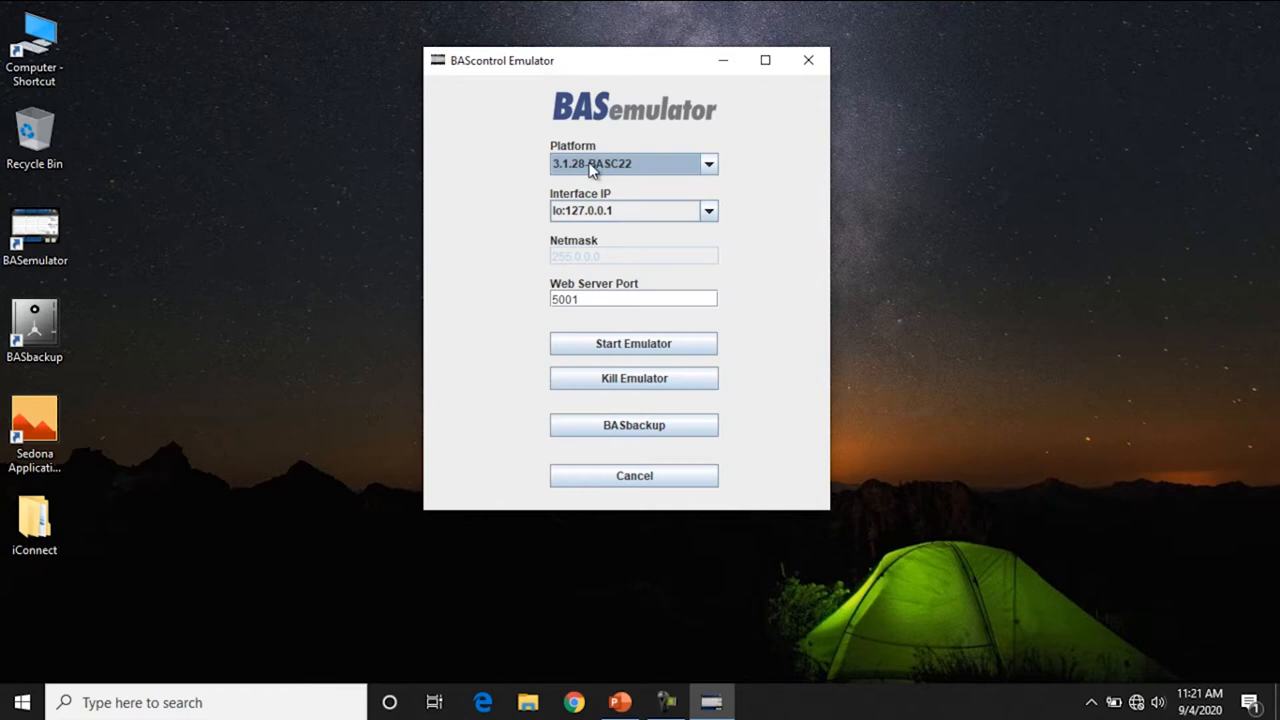
click(707, 163)
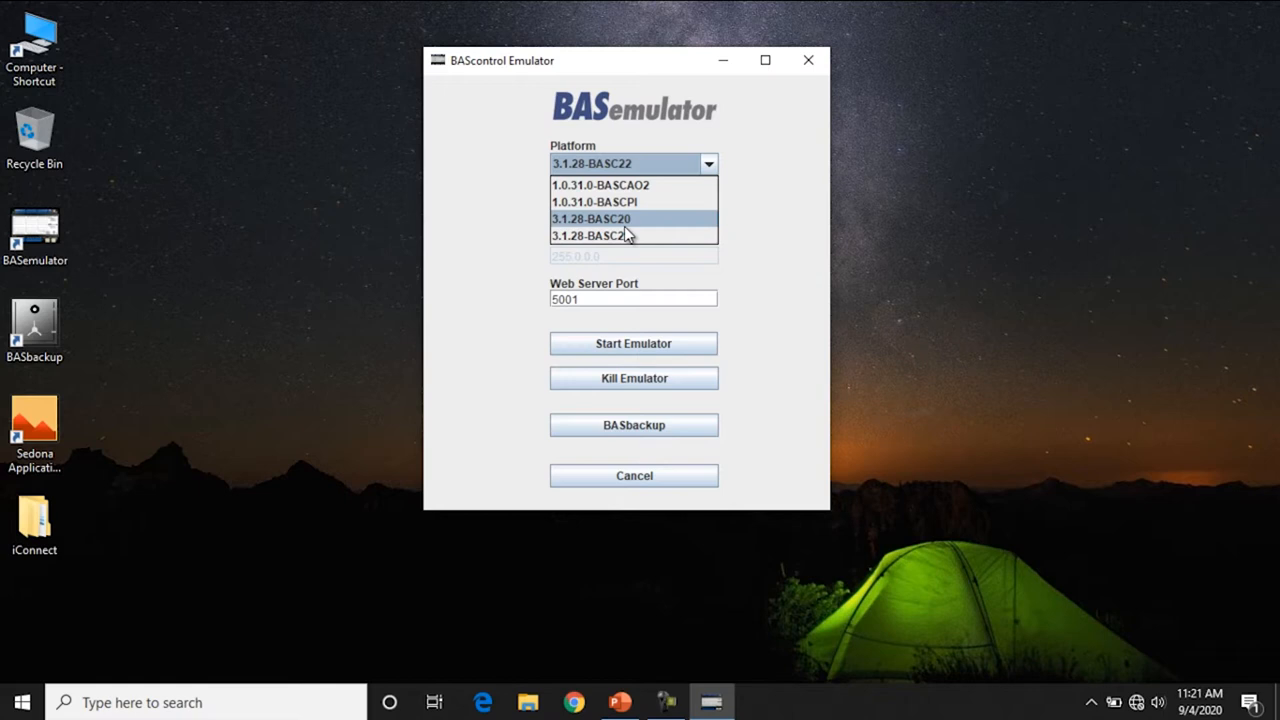
click(622, 235)
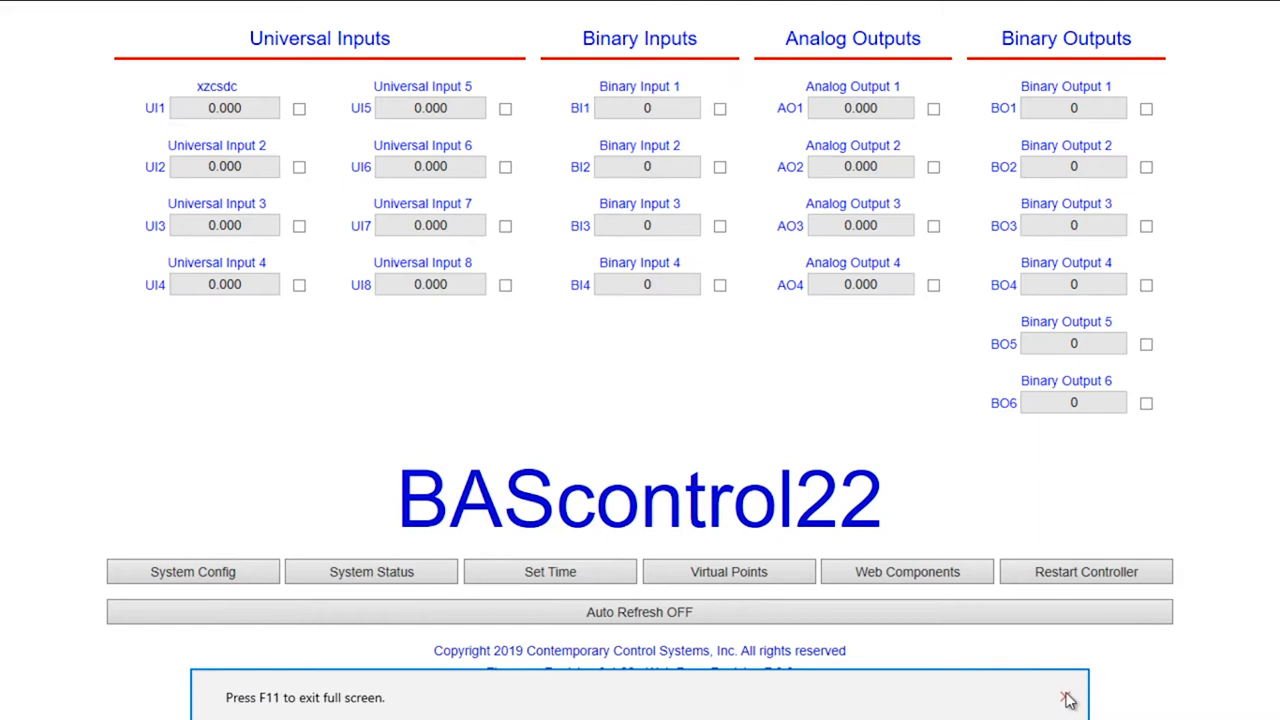
Dismiss the F11 notice and name Universal Input 2 'test' in its channel configuration.
click(1065, 700)
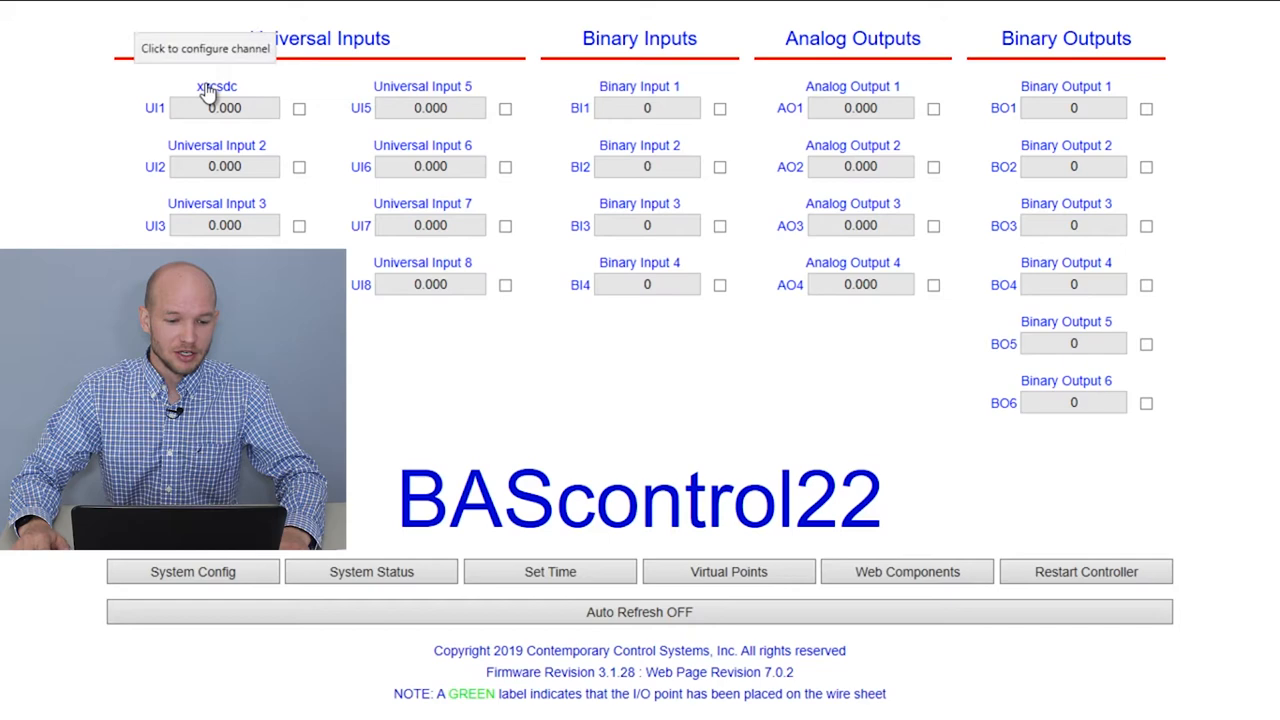
click(216, 166)
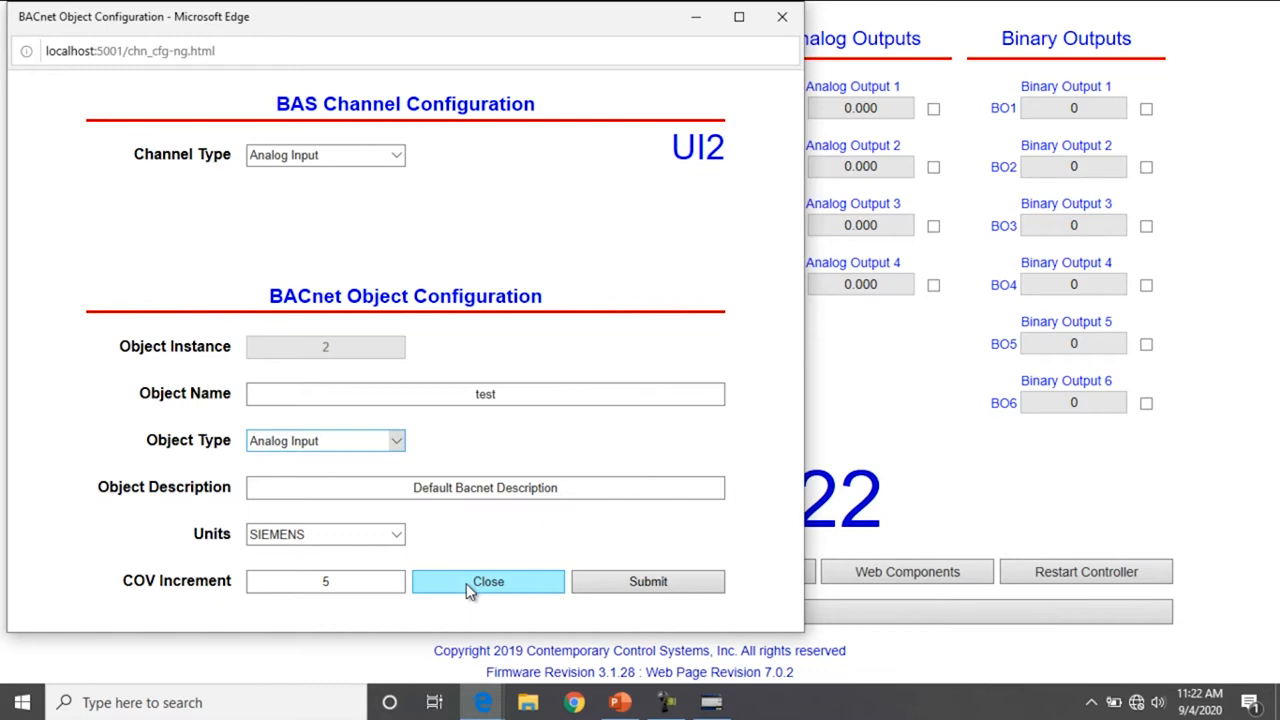
click(488, 581)
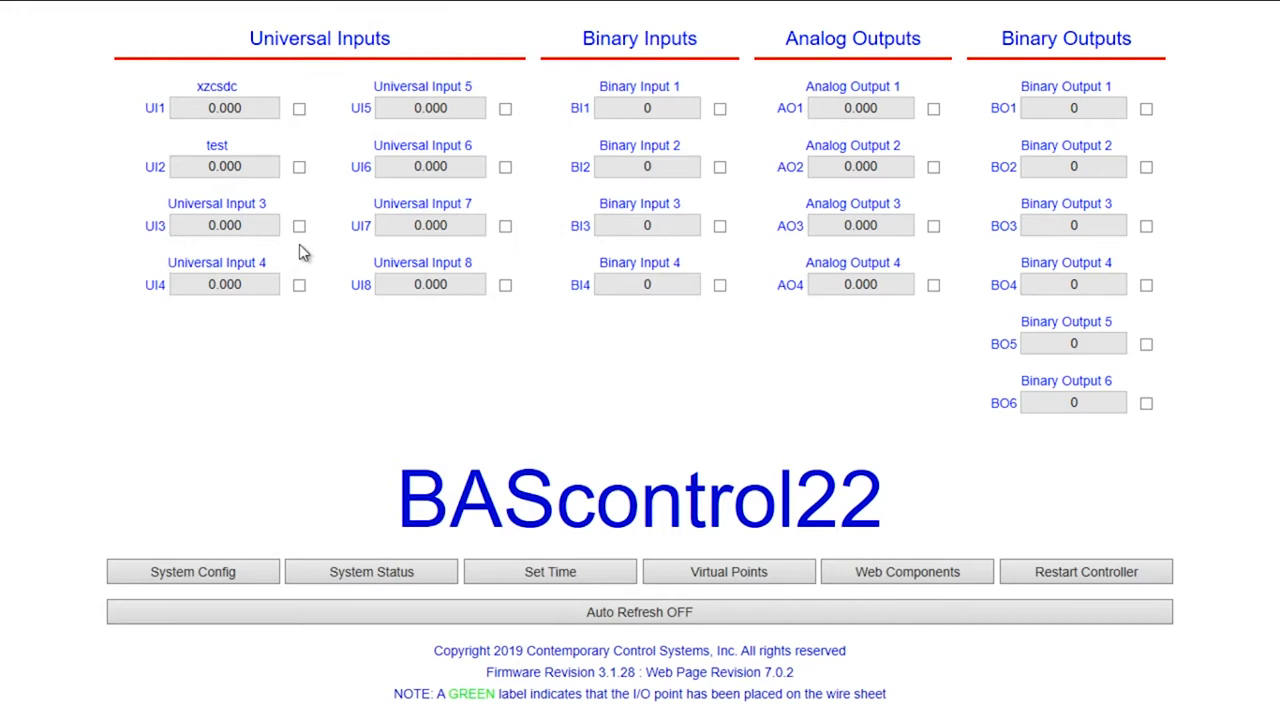
mouse_move(1055, 36)
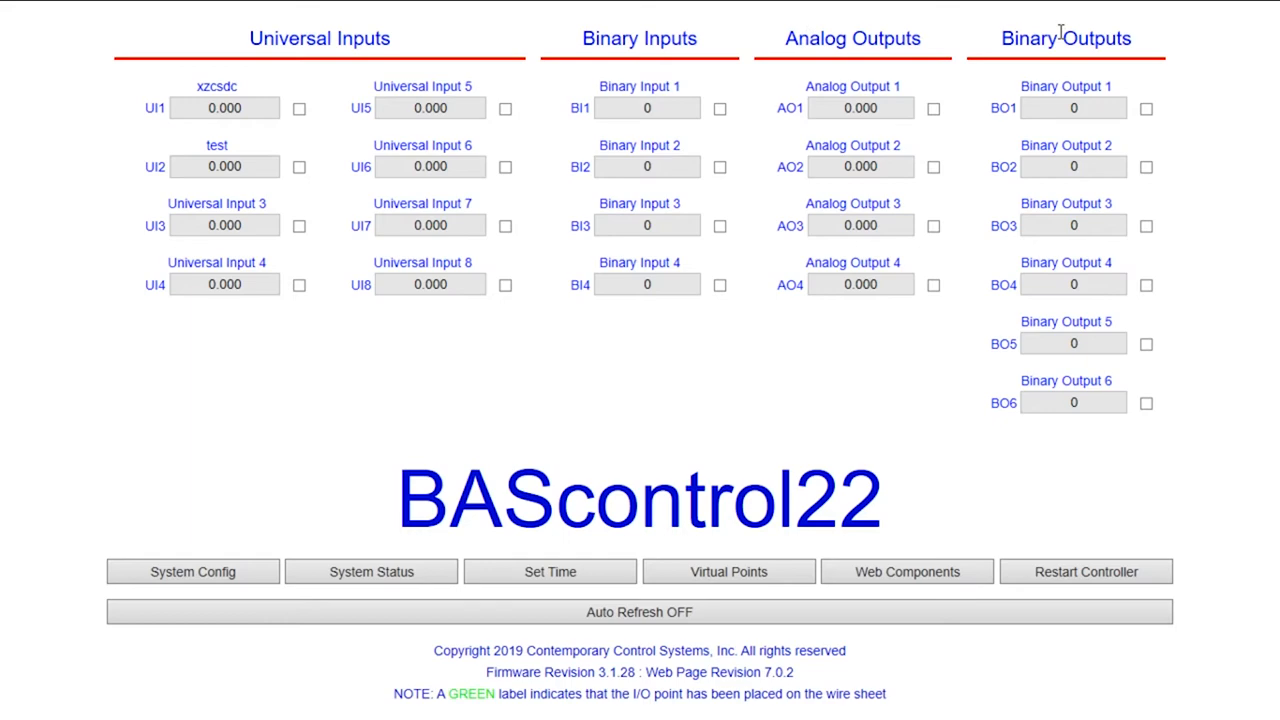
Set virtual point VT01 (Test 1) to MILLIMETERS_PER_SECOND units and enable Auto Refresh on the list.
click(728, 571)
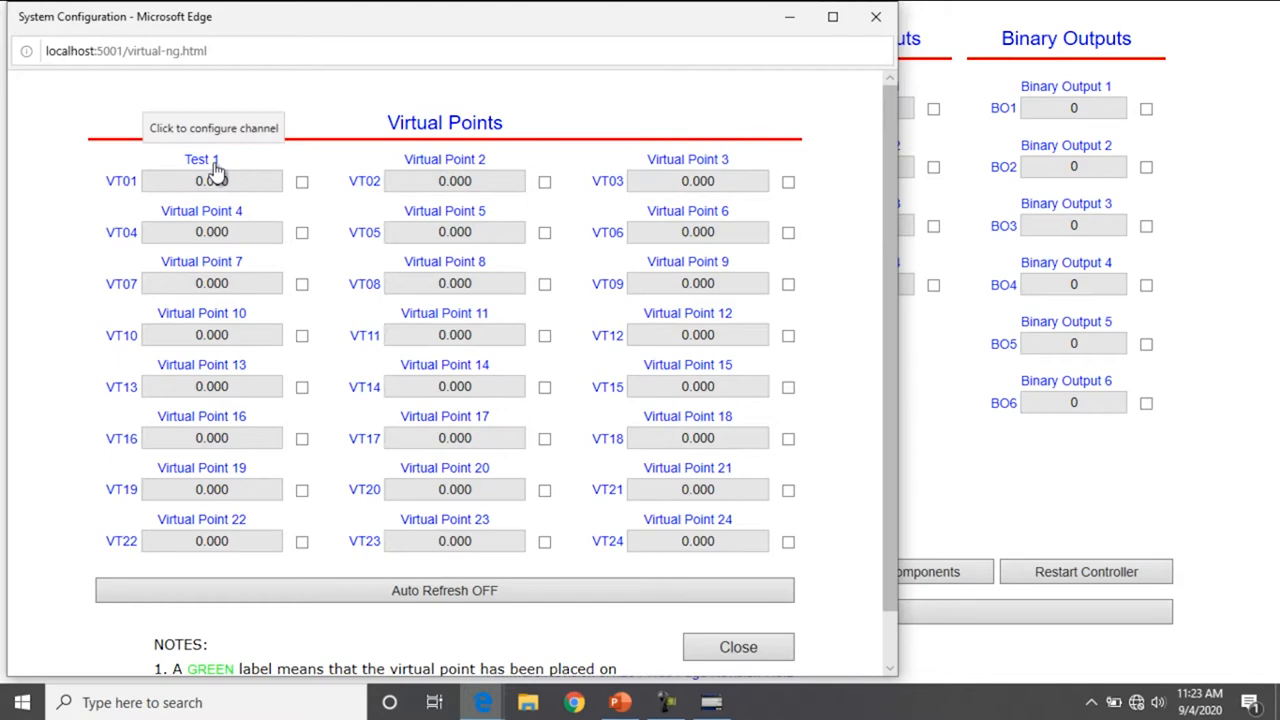
click(201, 159)
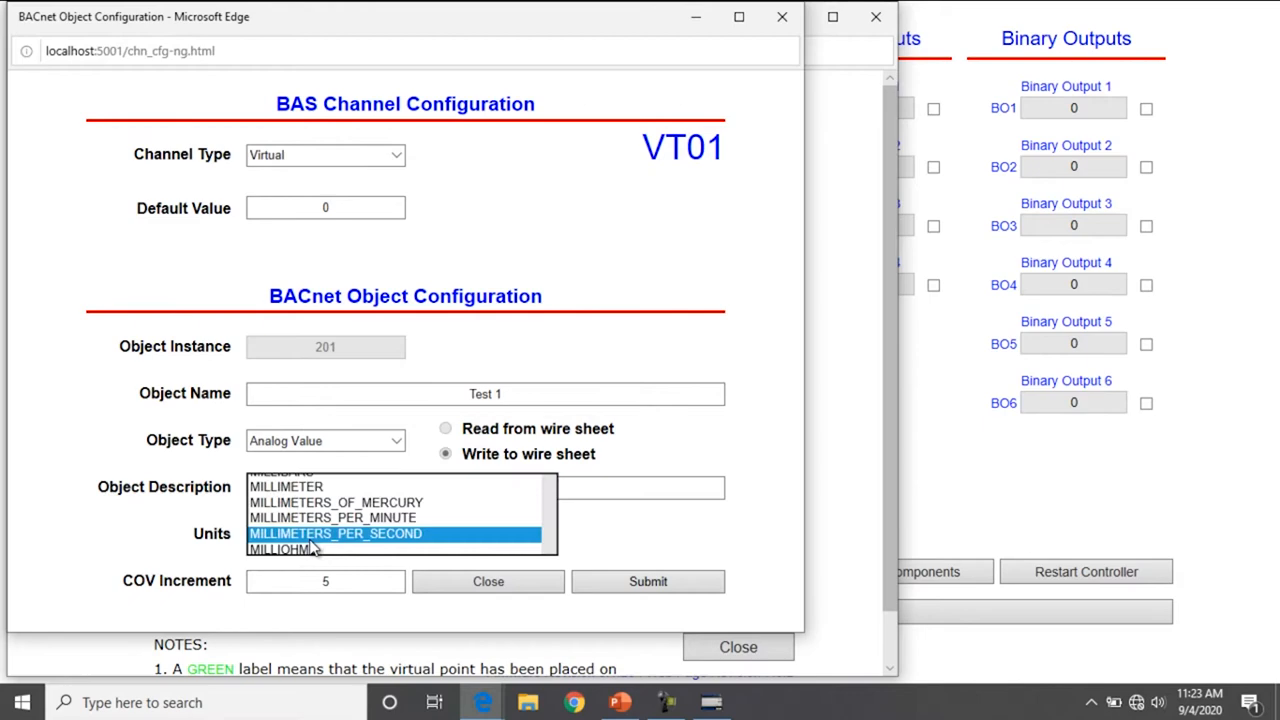
click(336, 534)
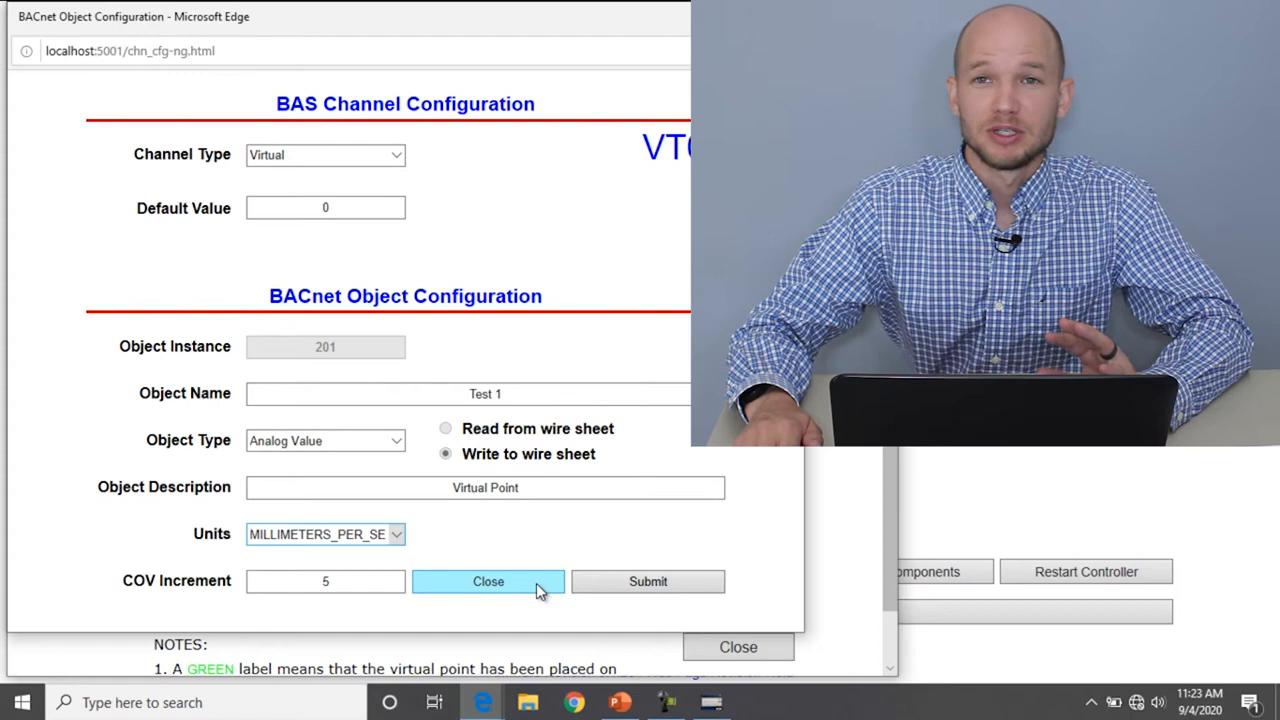
click(488, 581)
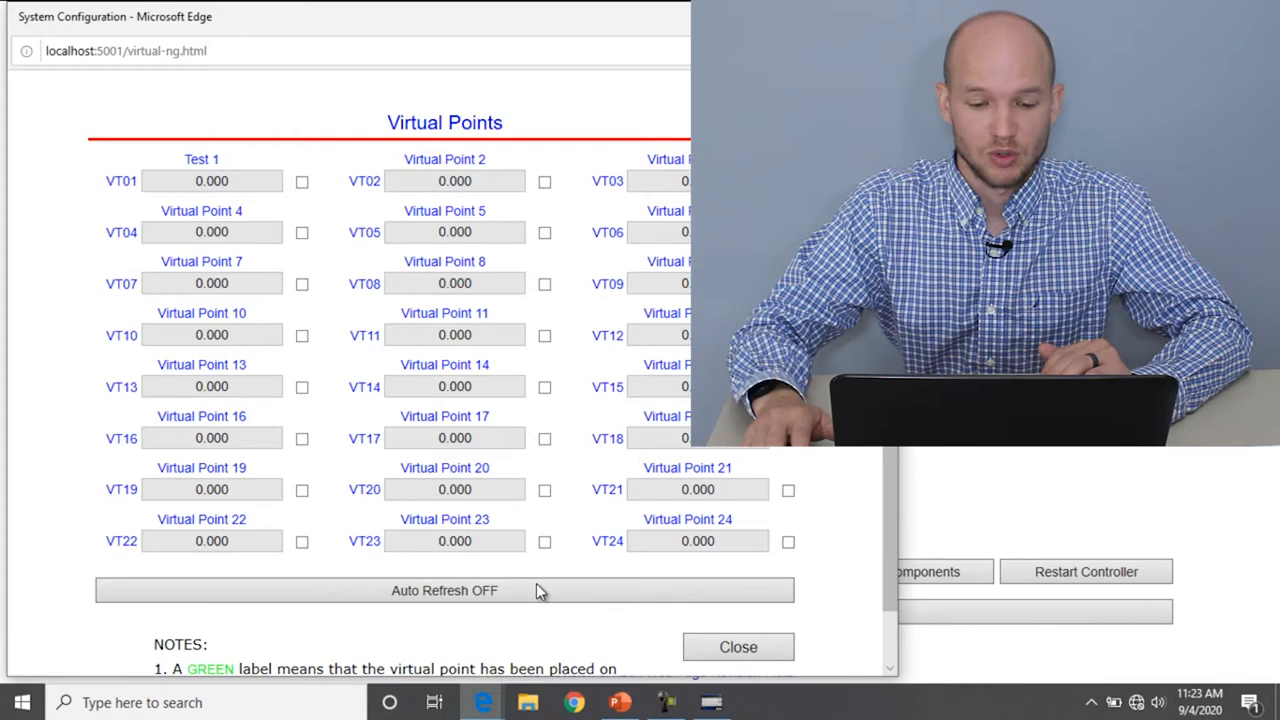
click(738, 646)
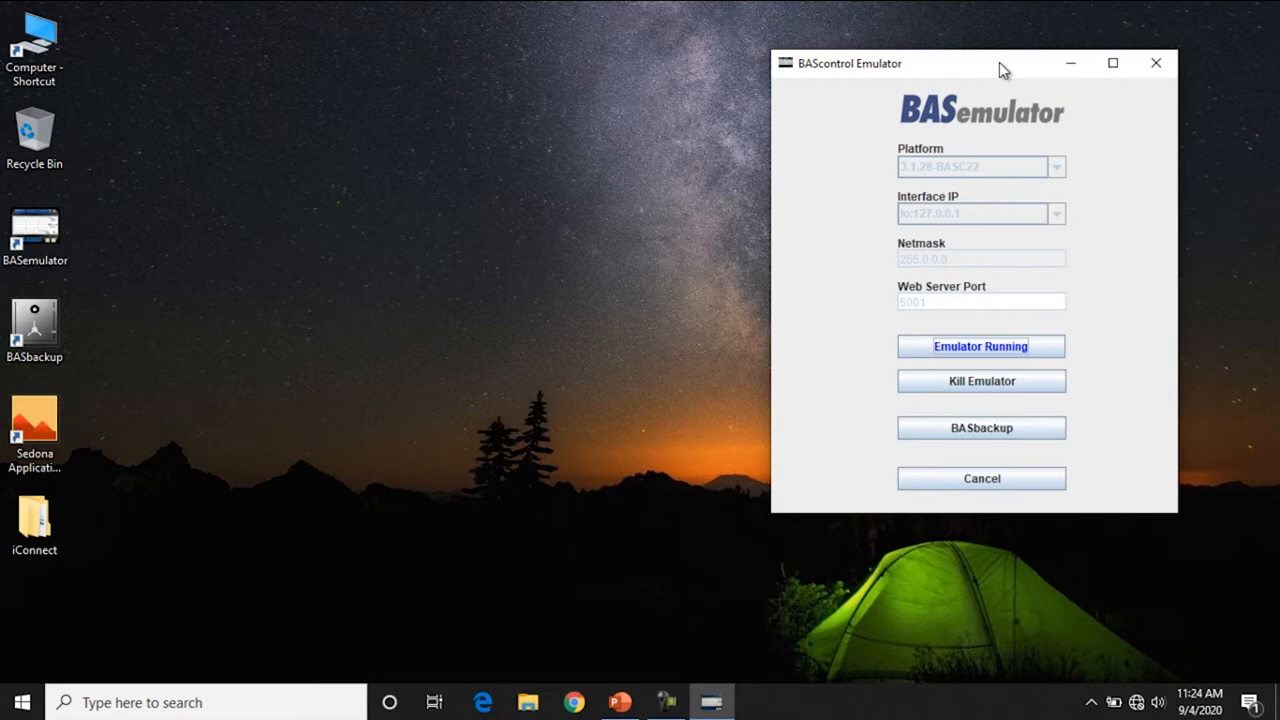
Focus the BASemulator window and launch BASbackup for the emulated controller.
click(34, 327)
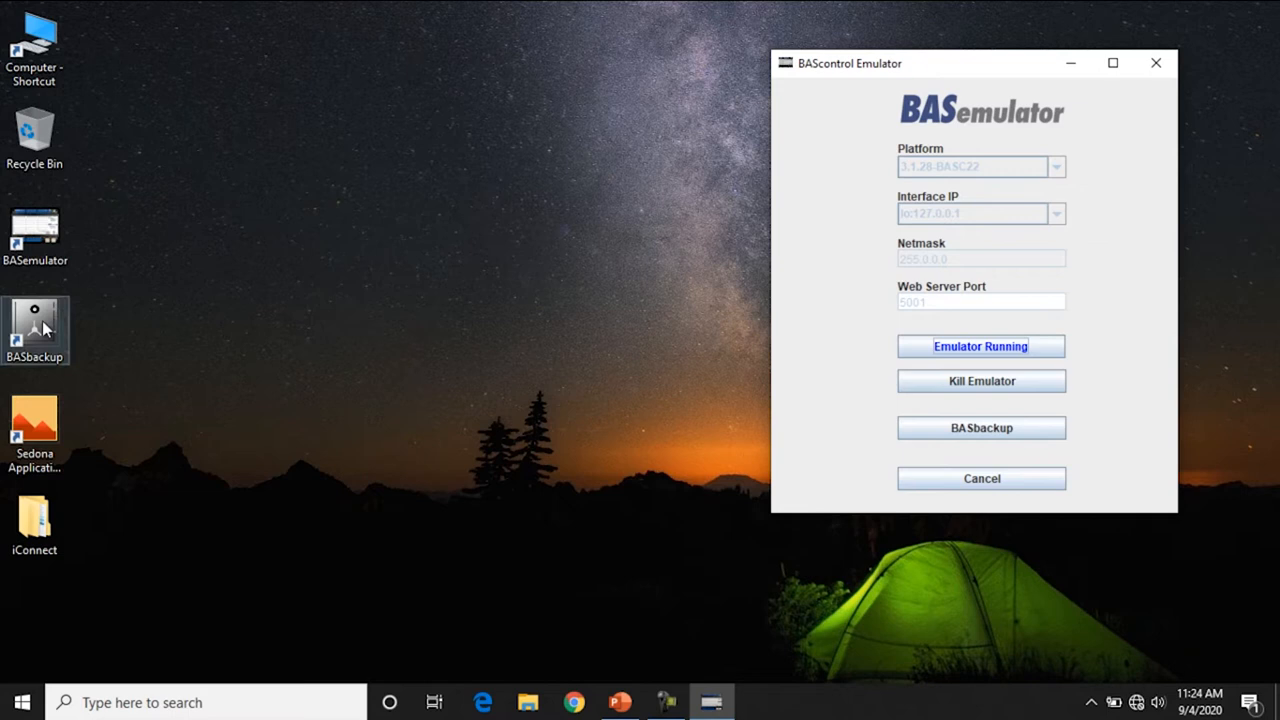
mouse_move(995, 440)
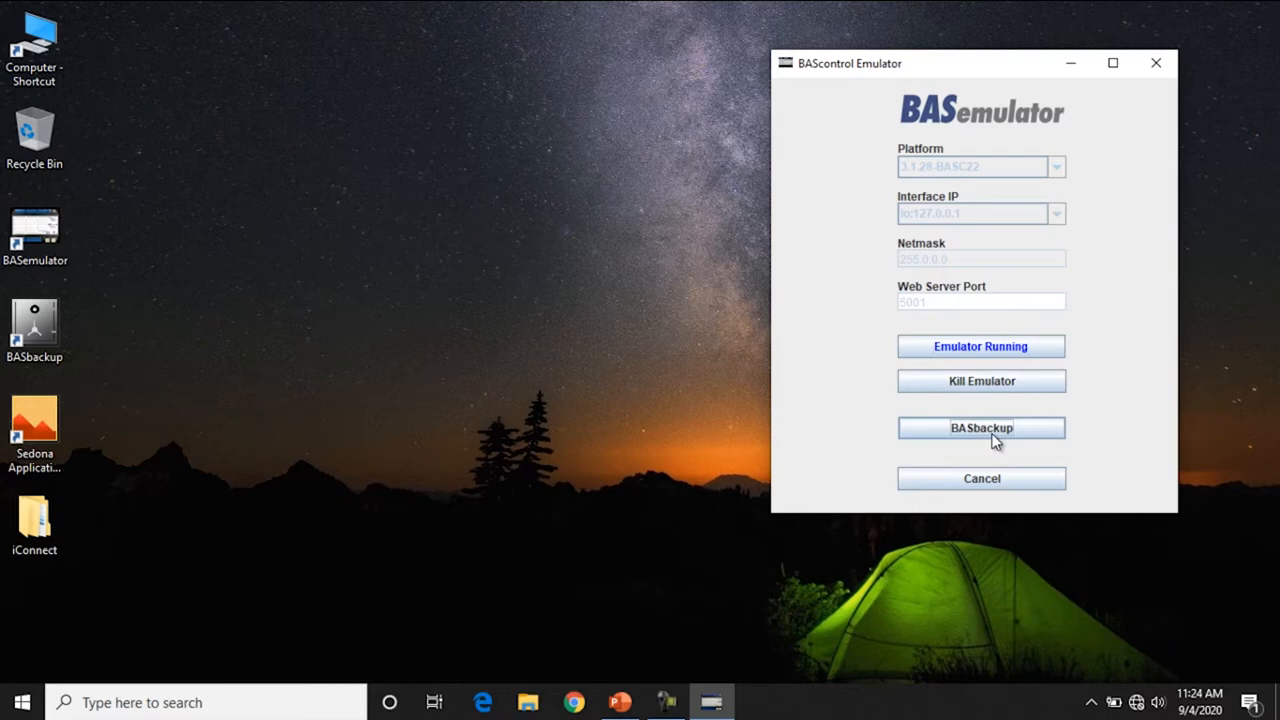
click(981, 427)
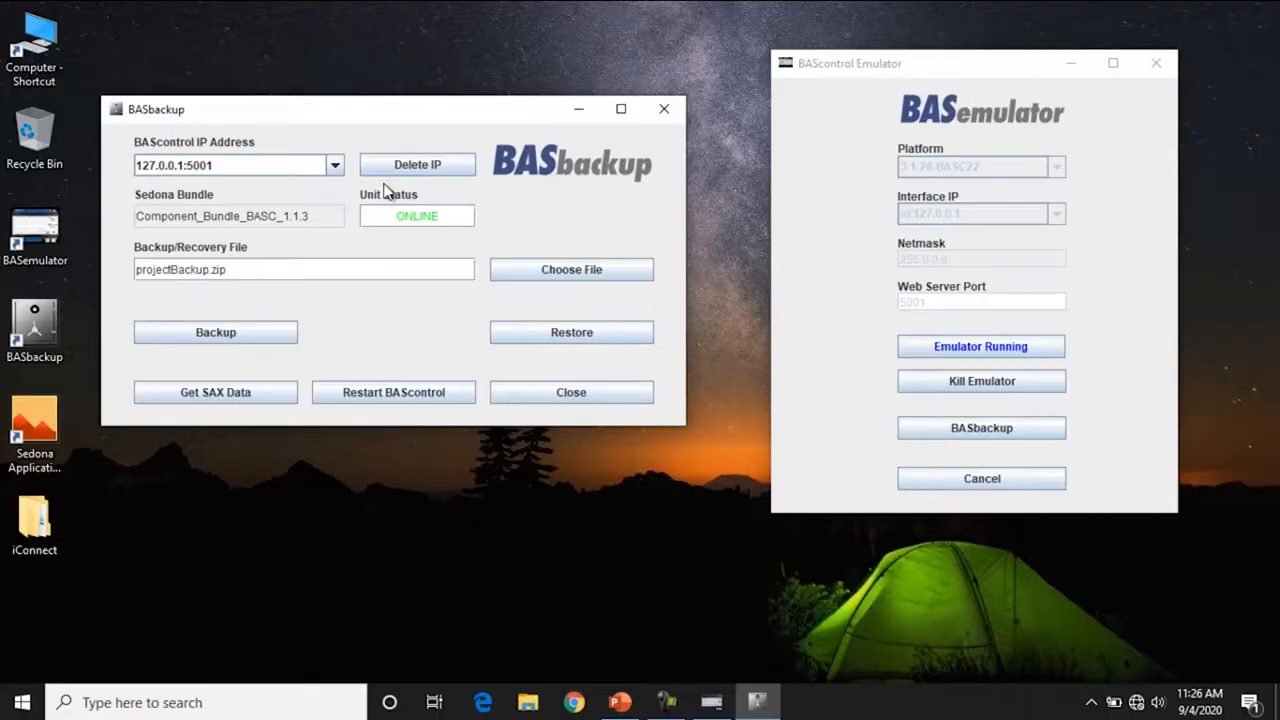
Pick the controller address and name the backup file emulated-backup01.zip.
click(335, 165)
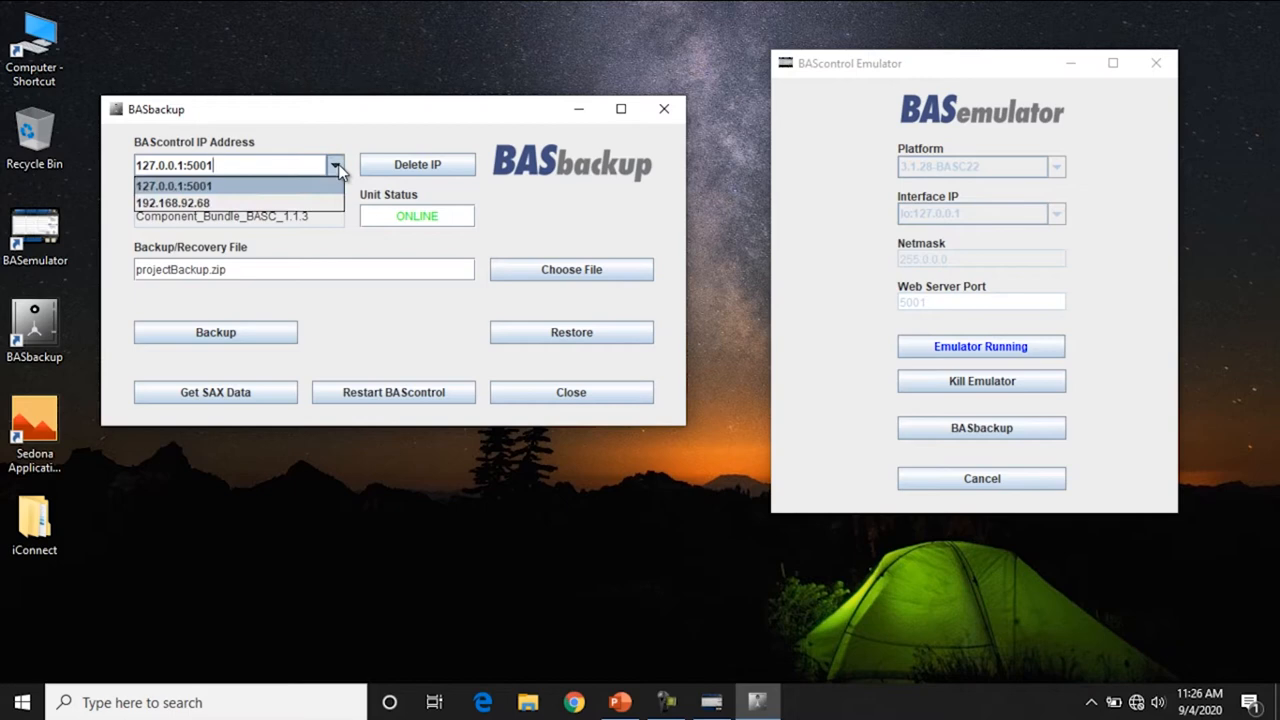
click(173, 202)
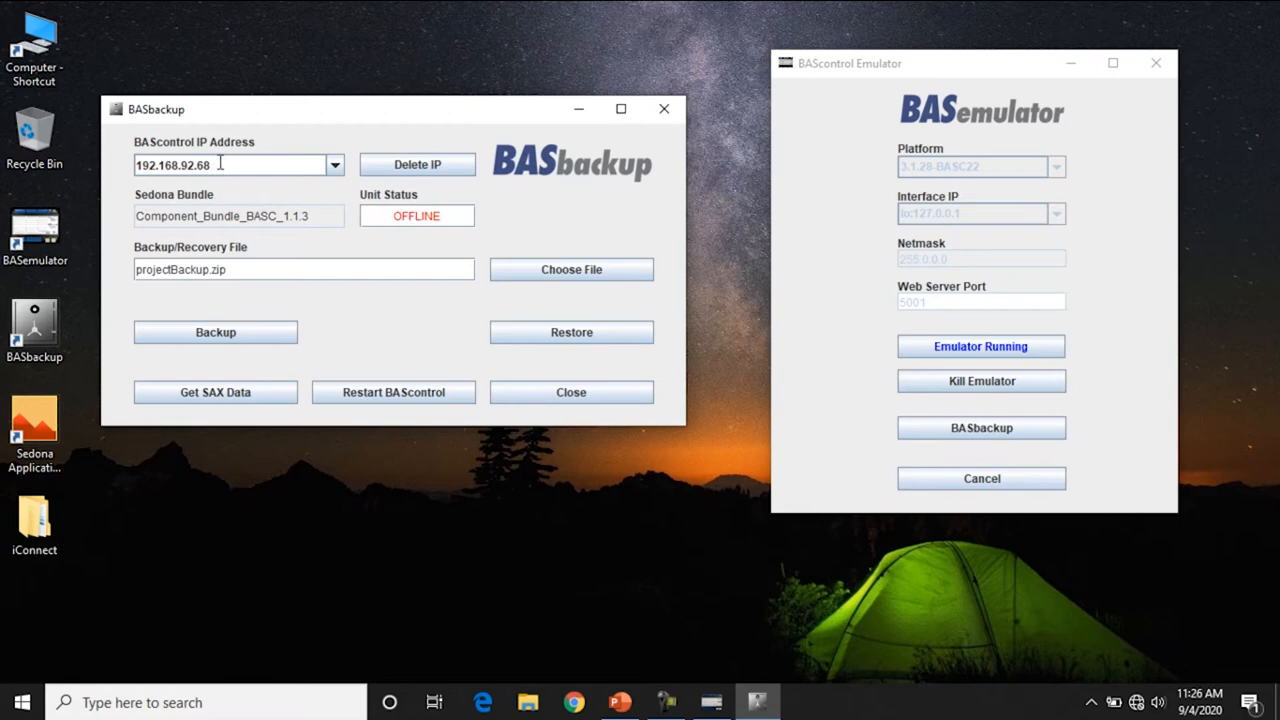
mouse_move(475, 215)
text(127.0.0.1:5001)
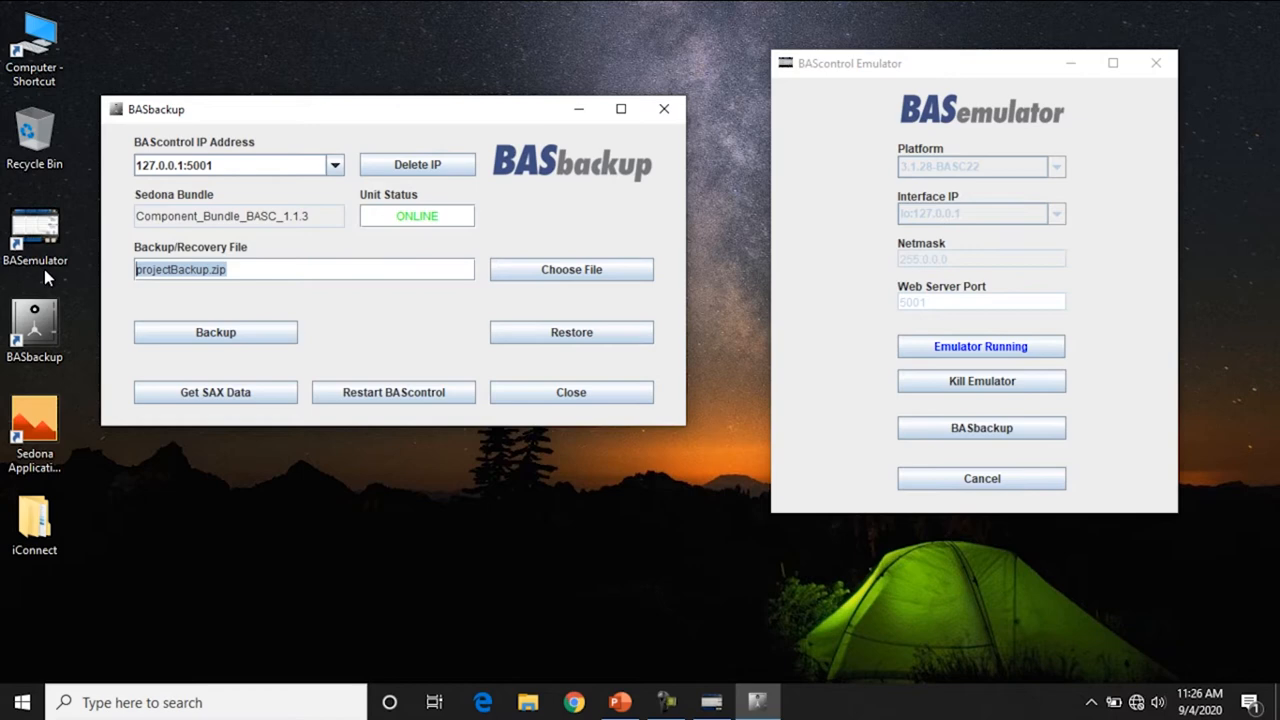
text(emulated)
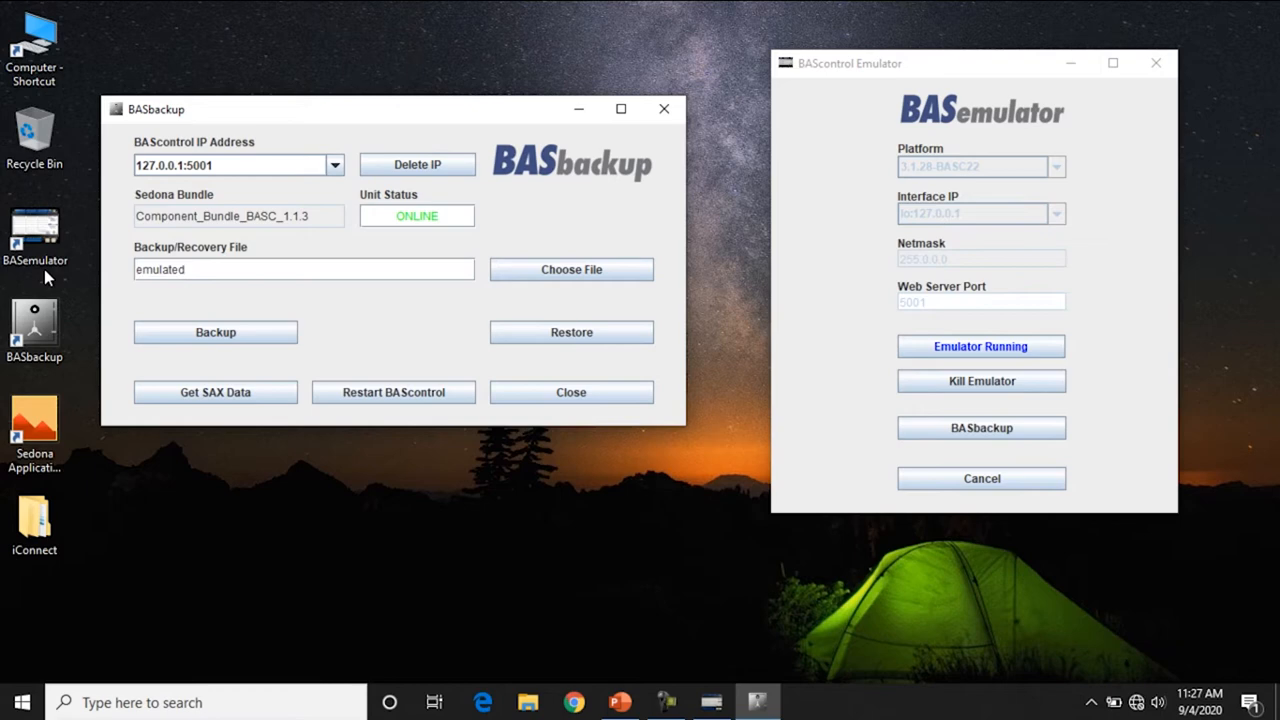
Back up the emulated controller, confirming the admin wire sheet login.
click(215, 332)
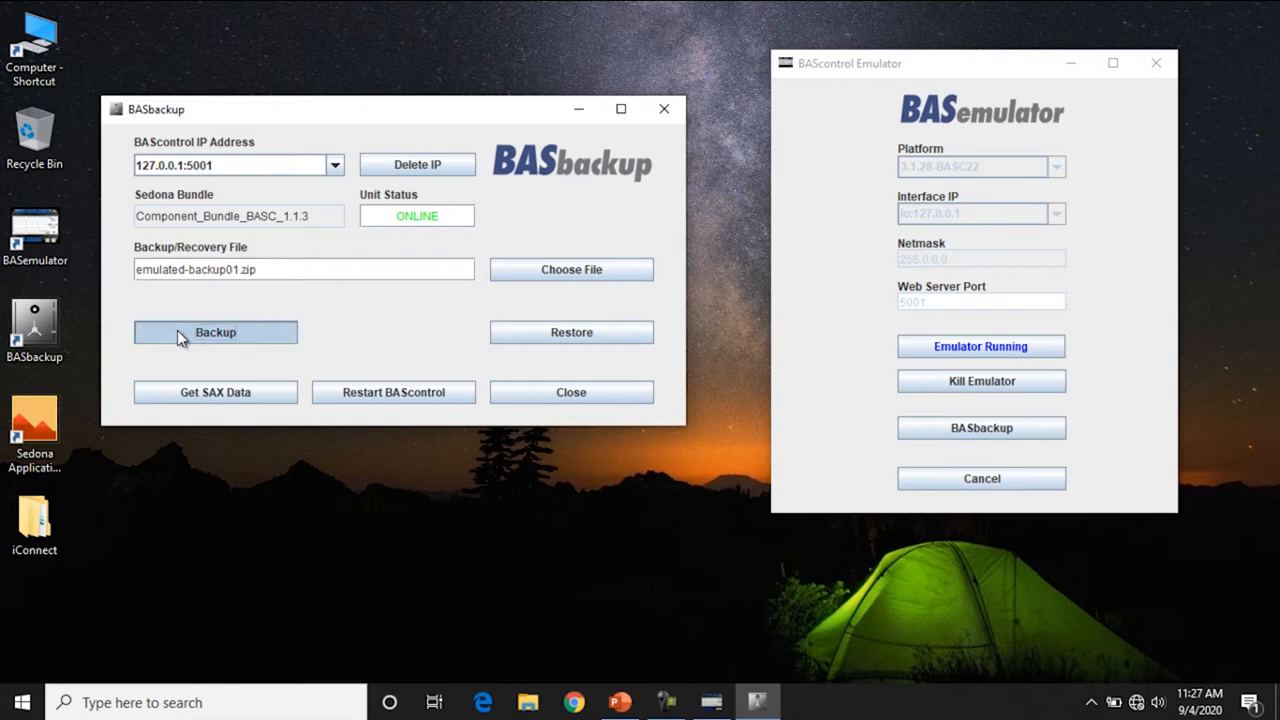
click(215, 332)
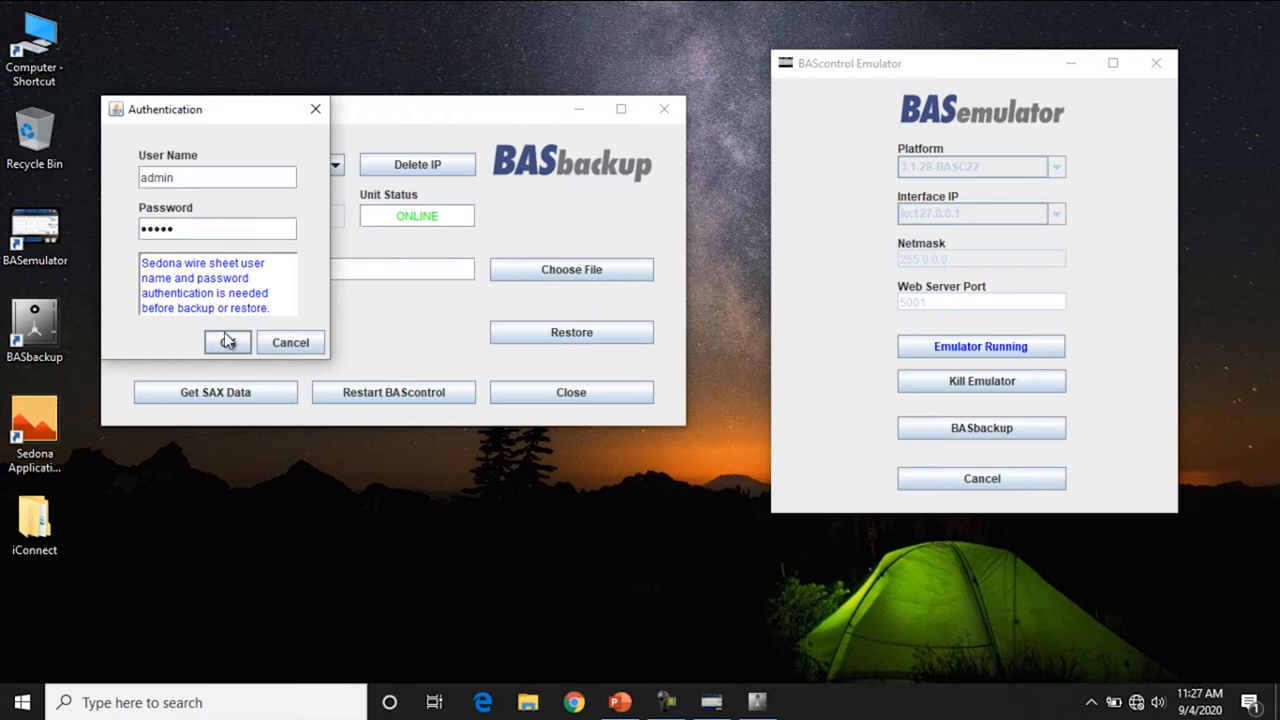
click(228, 342)
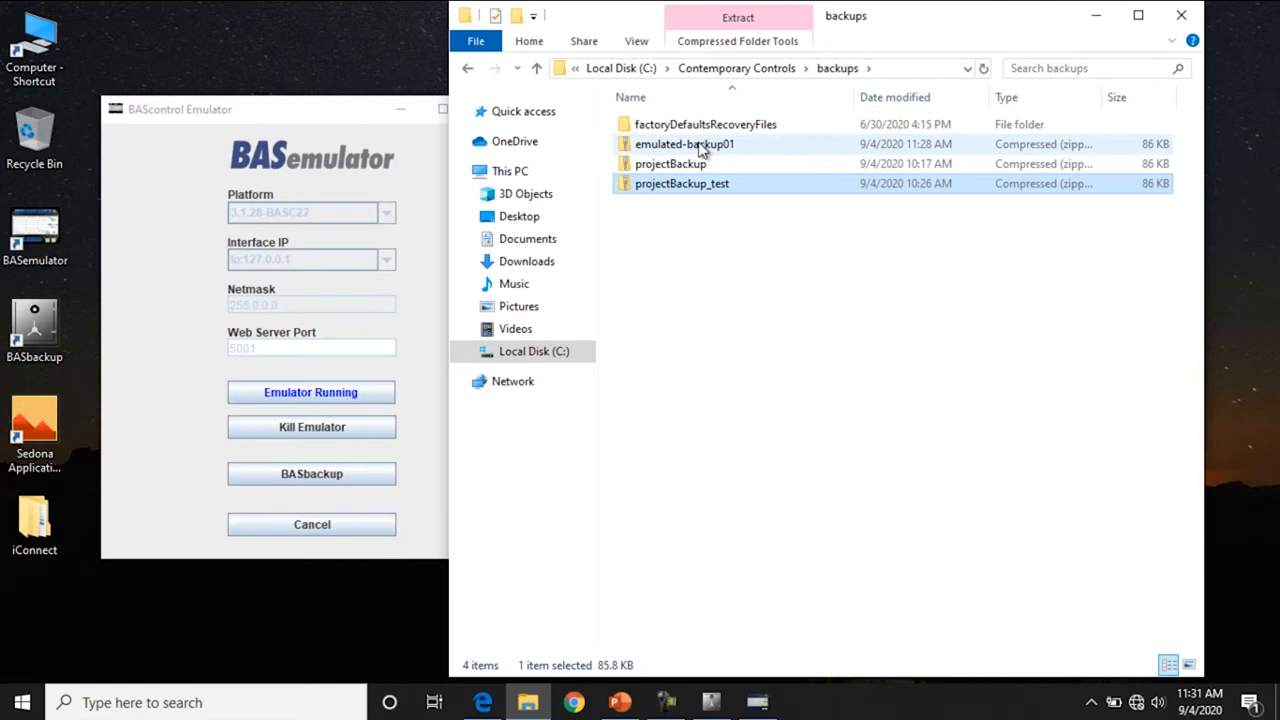
Open the emulated-backup01 archive in C:\Contemporary Controls\backups.
double_click(680, 144)
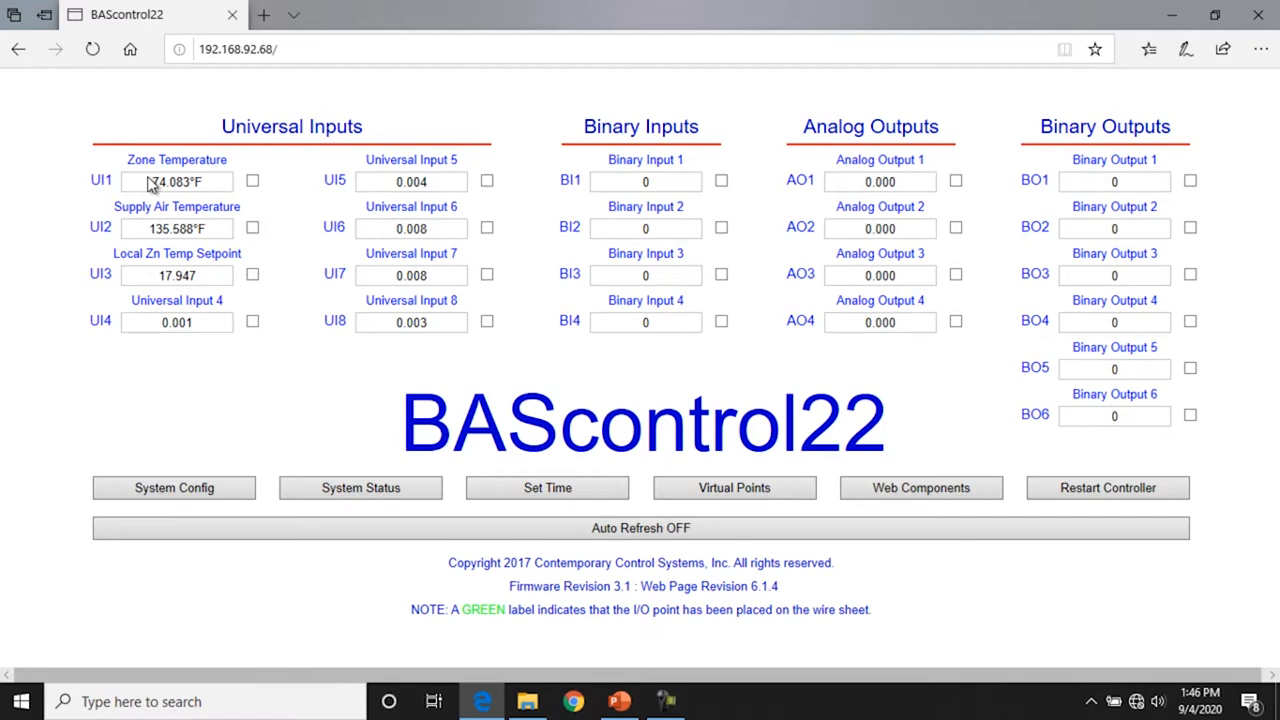
mouse_move(298, 202)
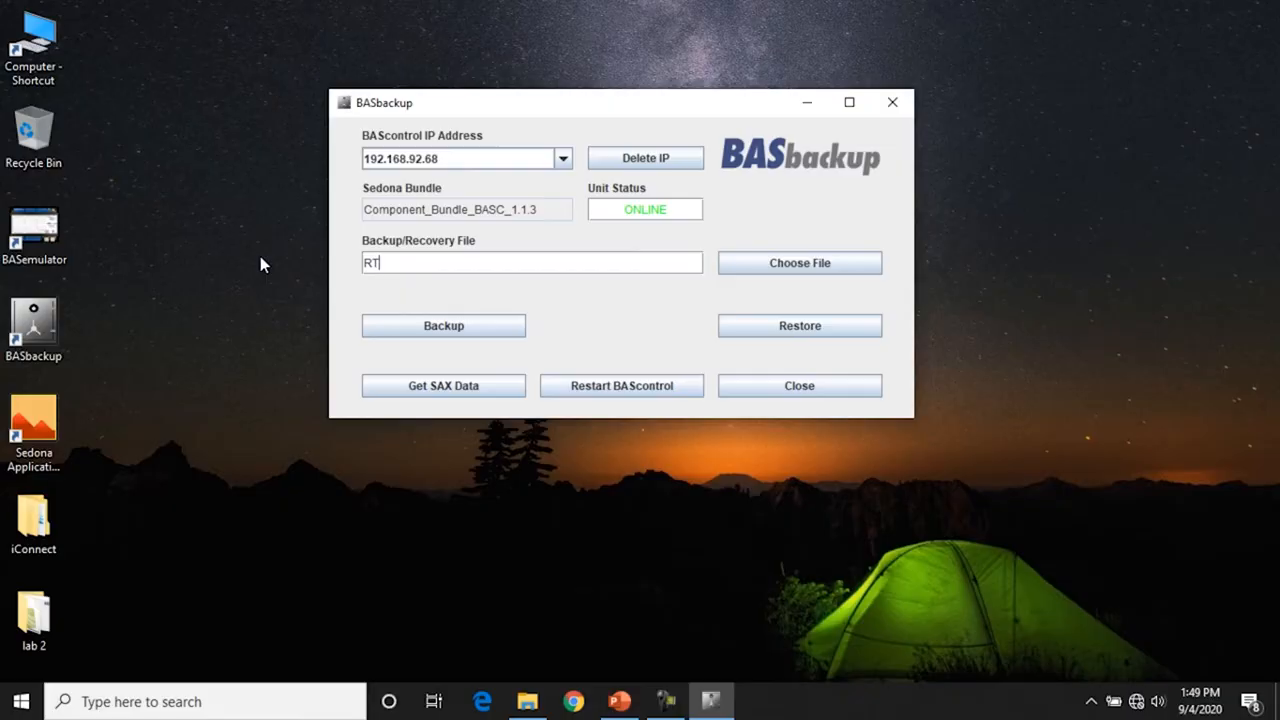
Back up controller 192.168.92.68 to RTU1_15_17.zip and enter the admin credentials.
text(U1_15_17.zip)
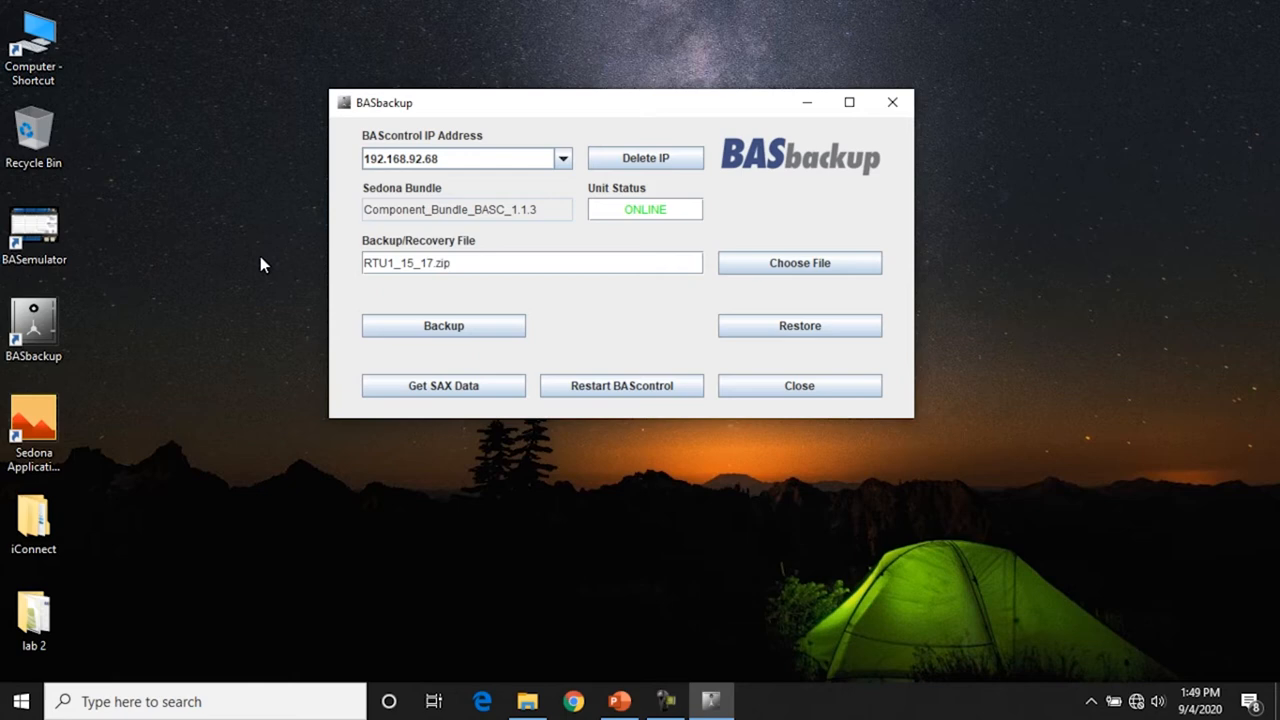
click(443, 326)
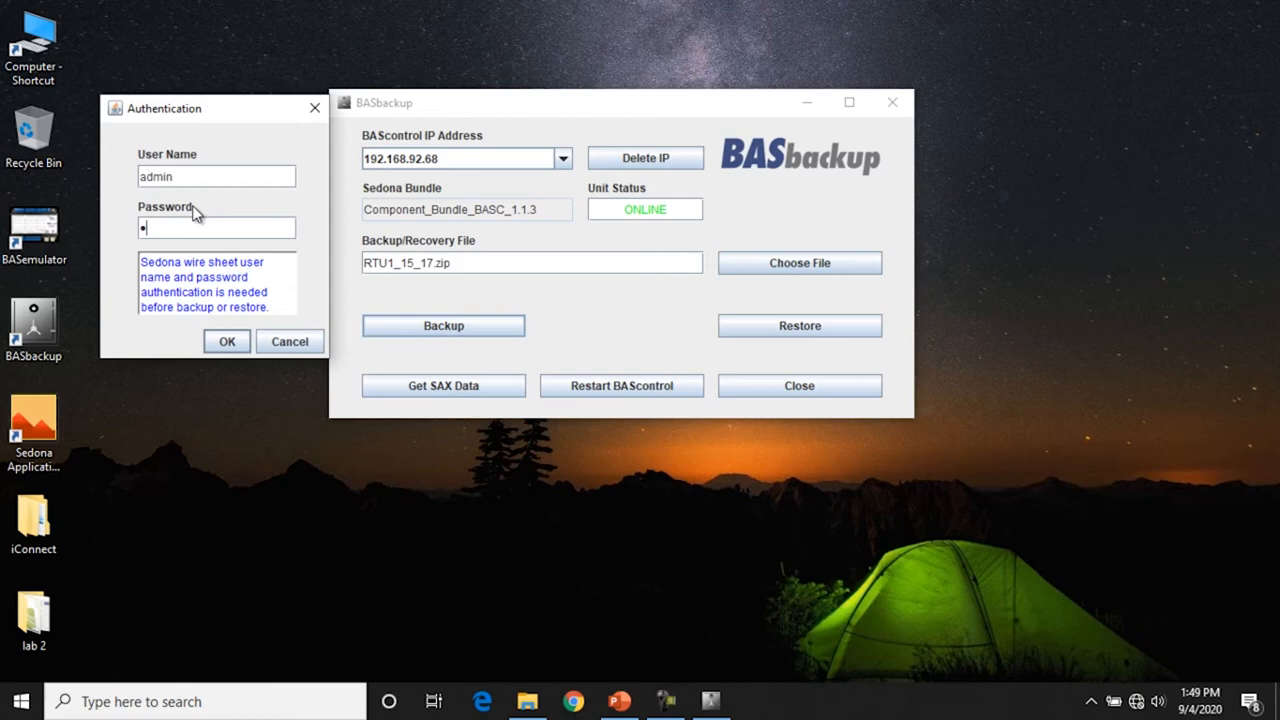
click(226, 341)
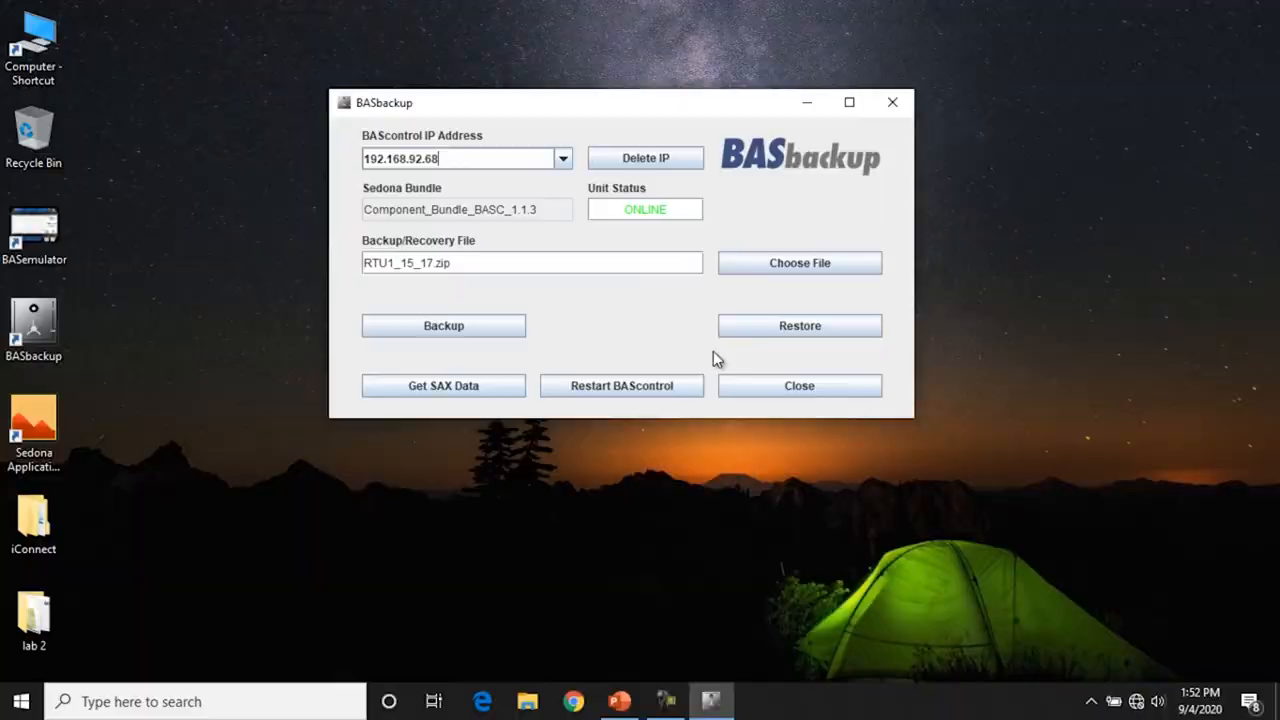
mouse_move(360, 279)
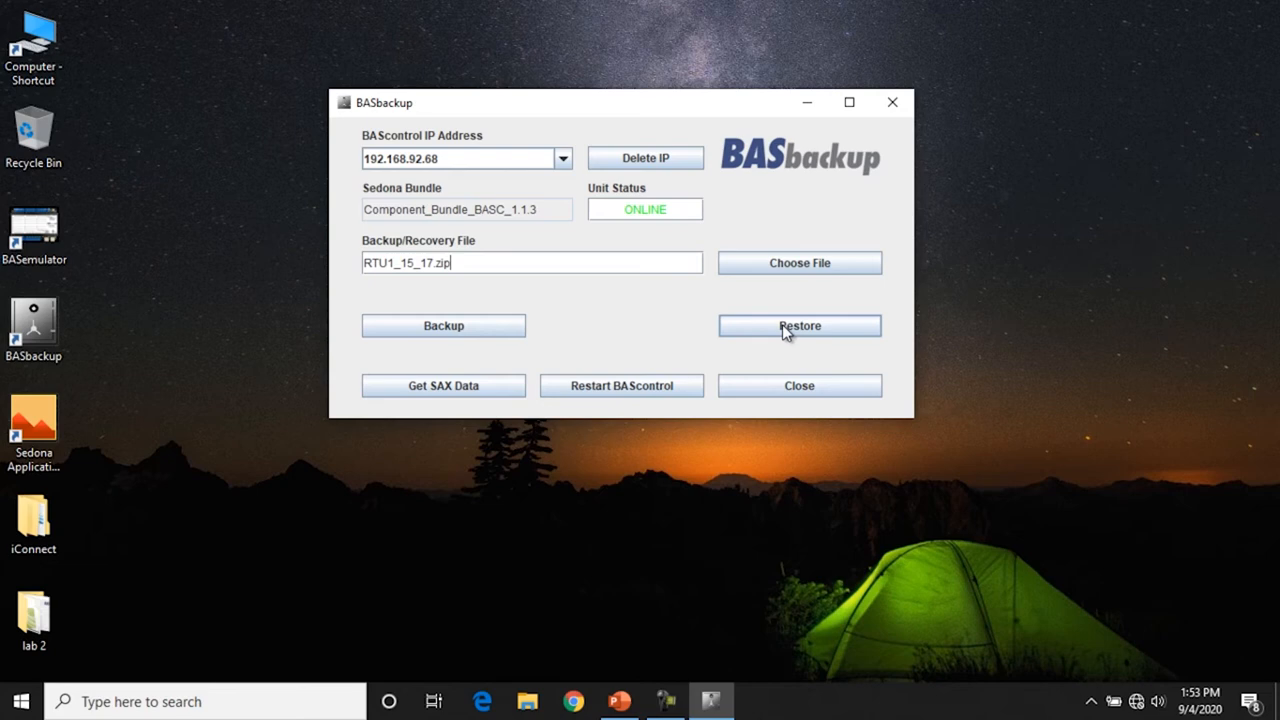
Open the Restore Setup dialog for the controller once the backup finishes.
click(799, 325)
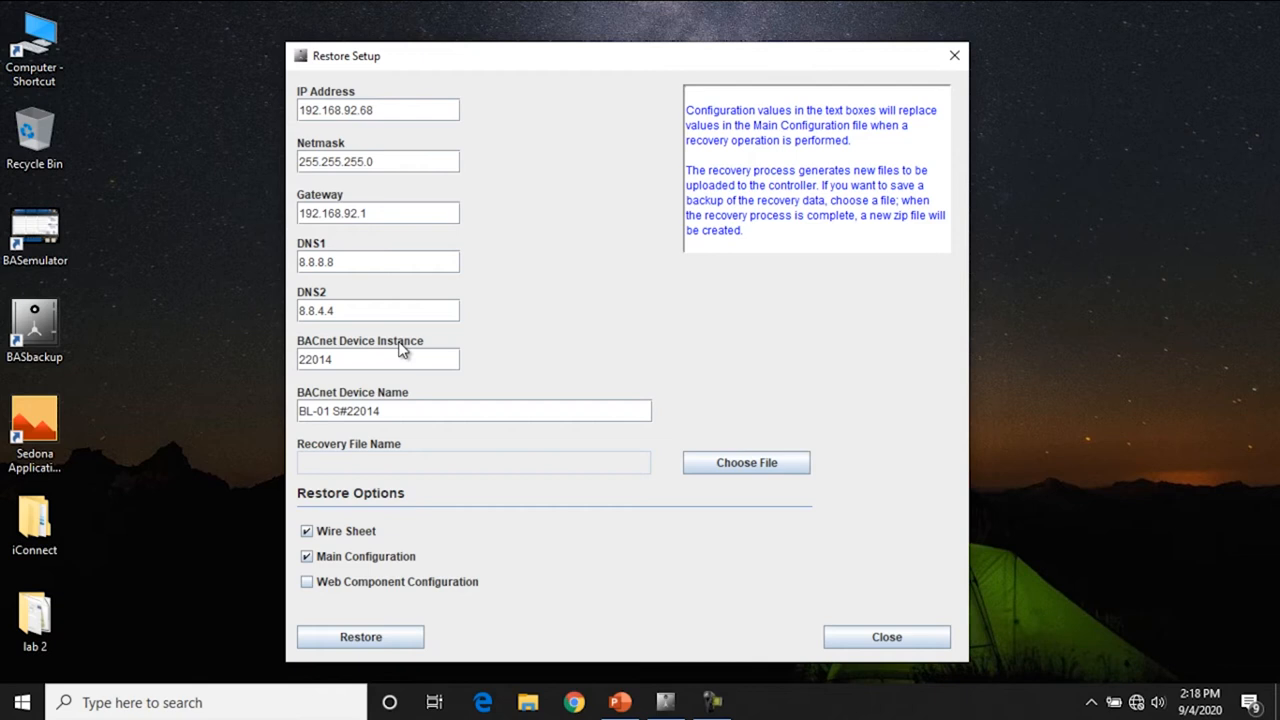
mouse_move(535, 475)
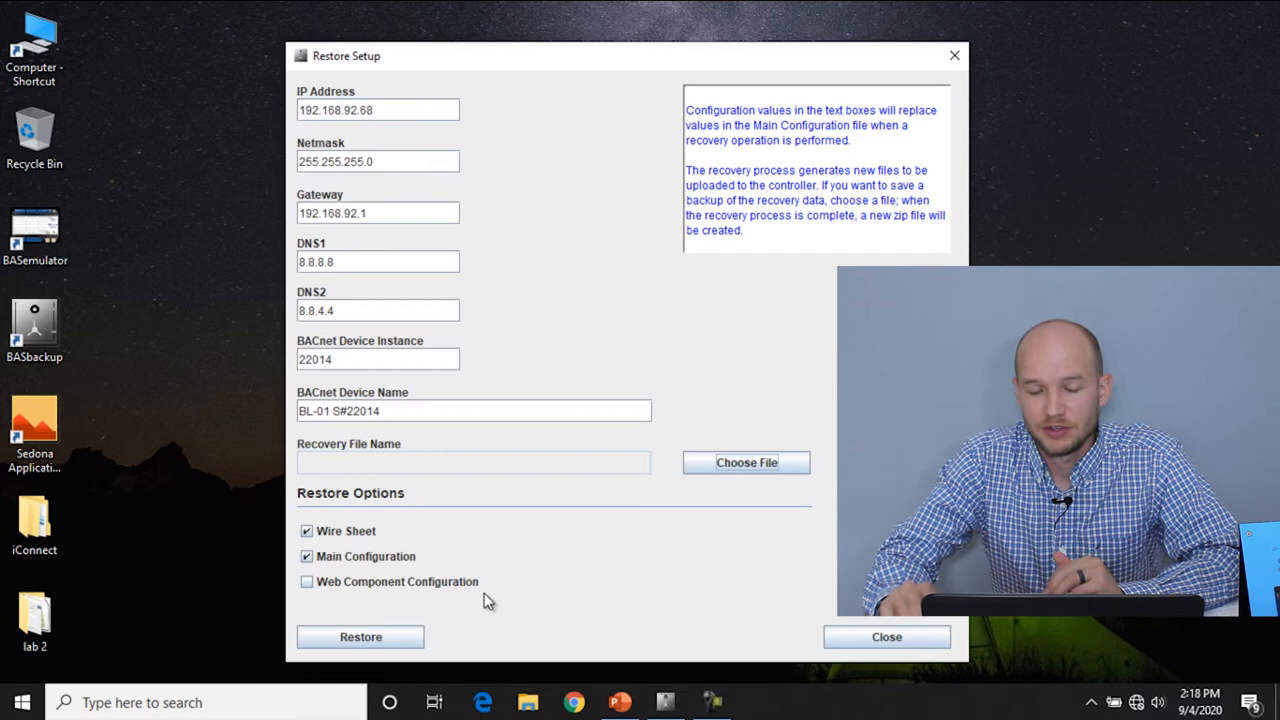
mouse_move(418, 591)
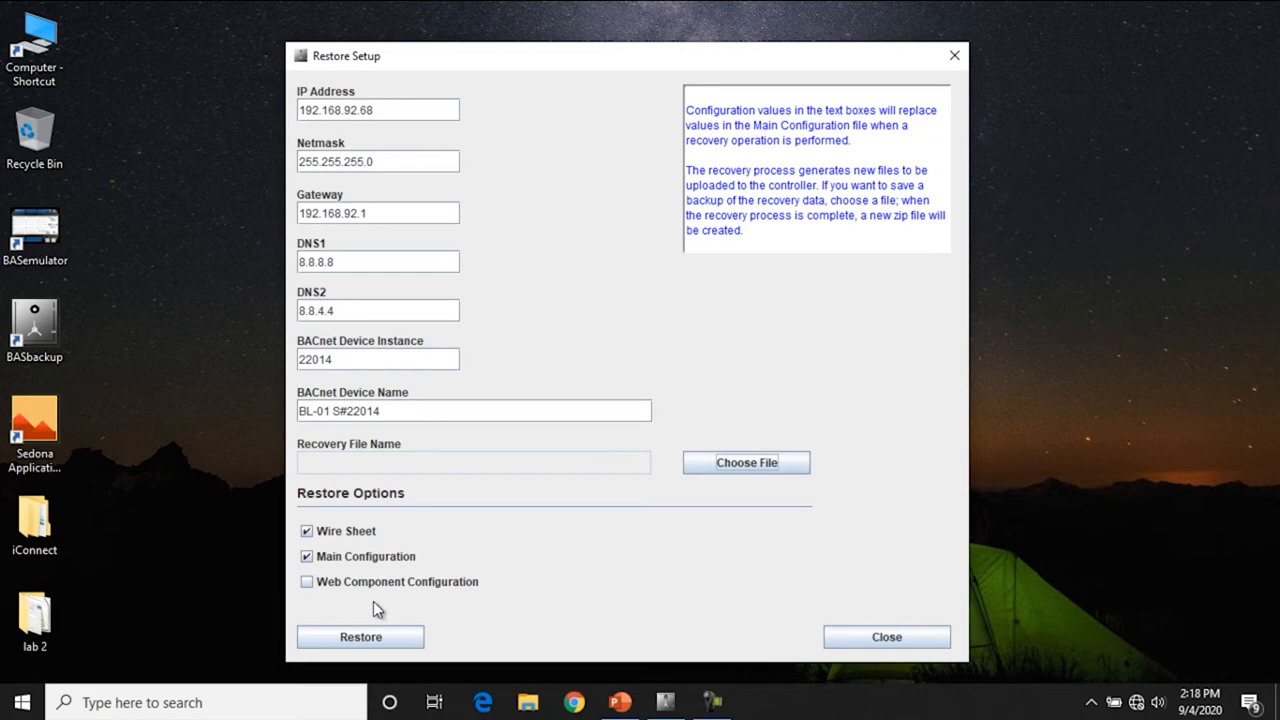
Restore the backup to the controller with the admin login and decline the restart prompt.
click(360, 637)
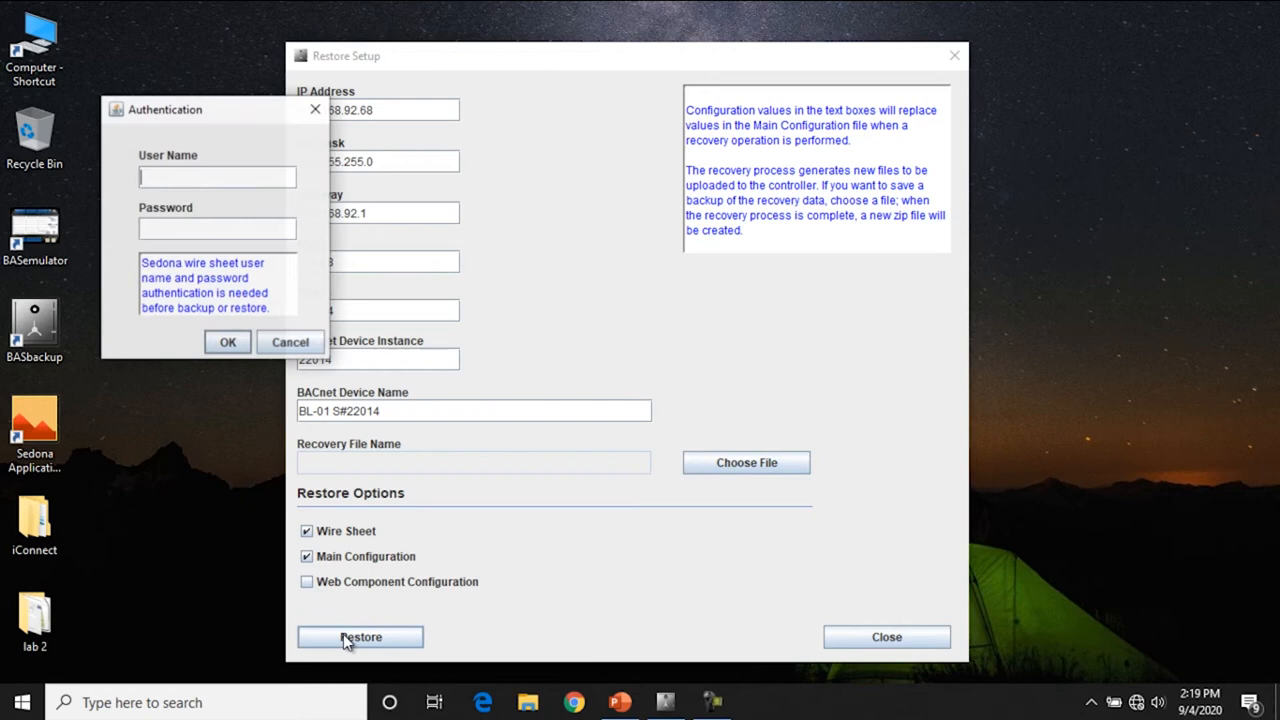
click(227, 341)
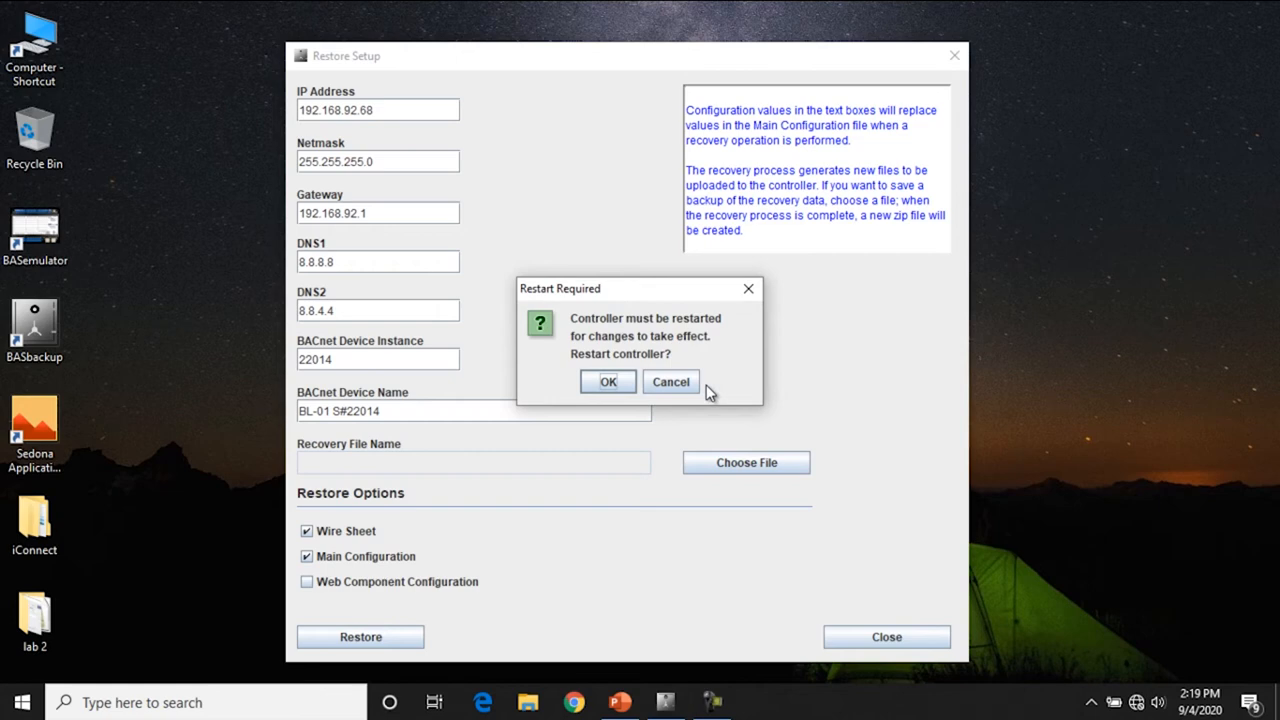
mouse_move(611, 382)
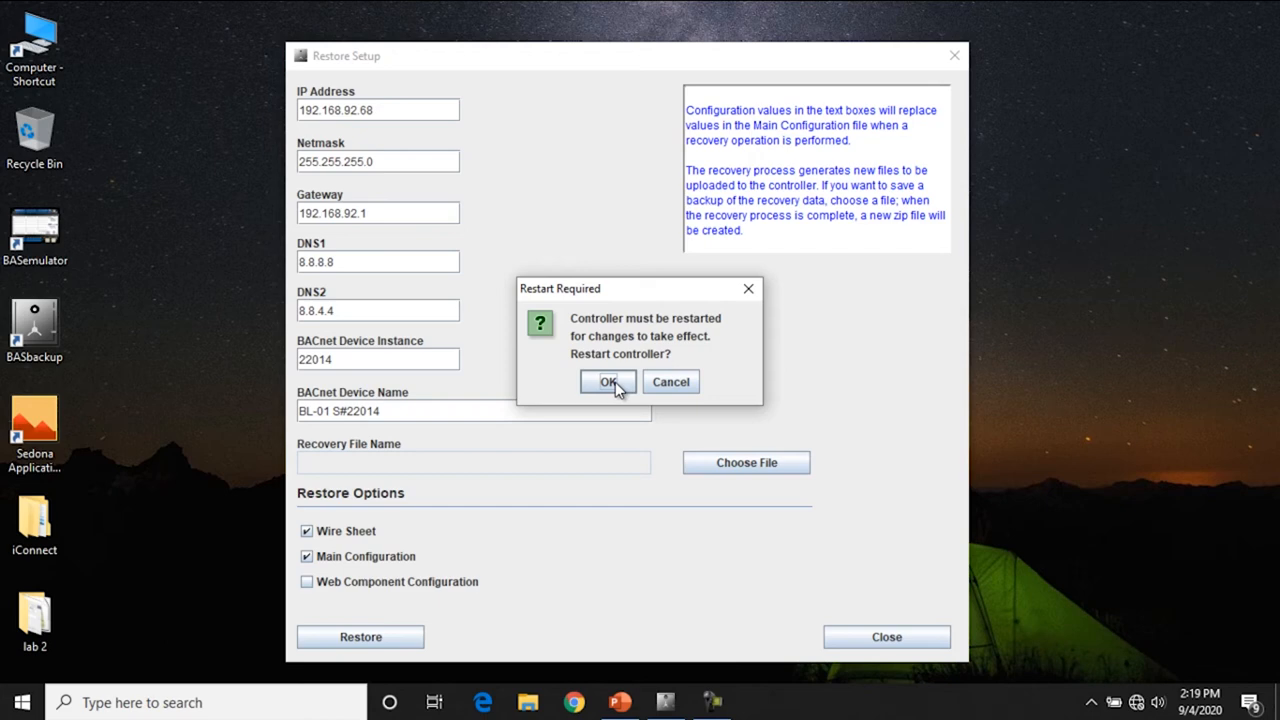
mouse_move(685, 387)
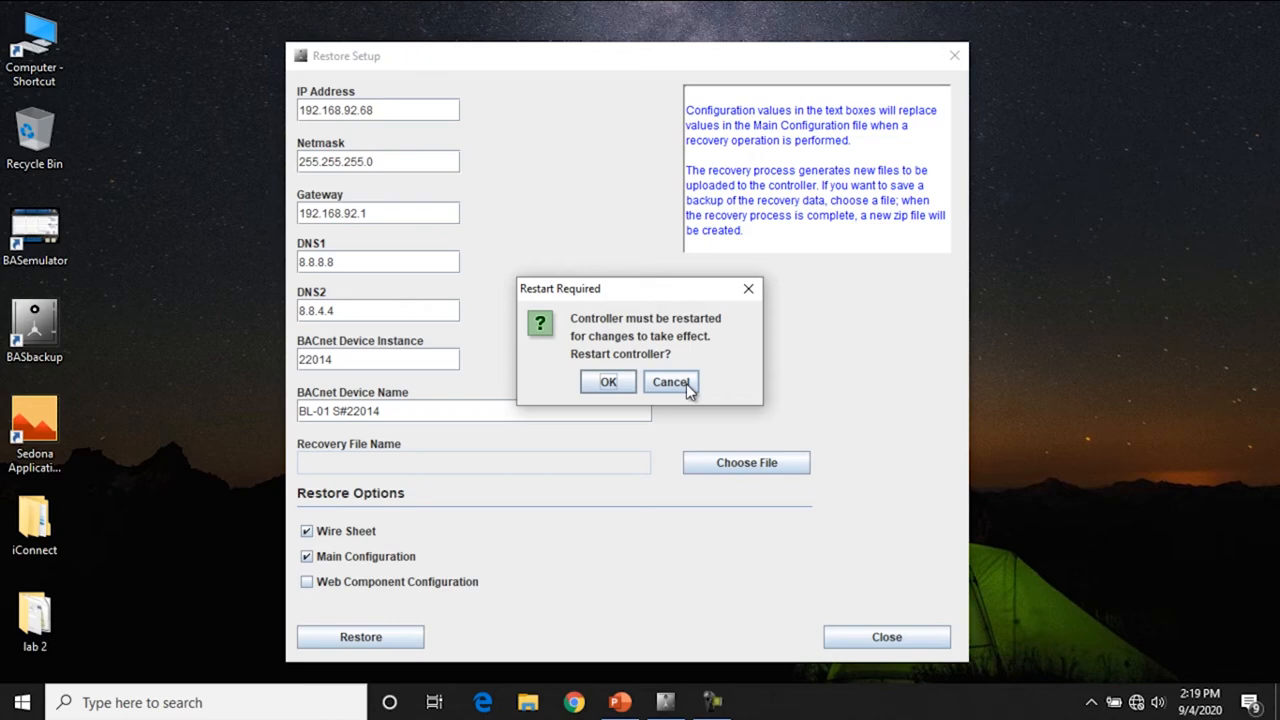
click(670, 381)
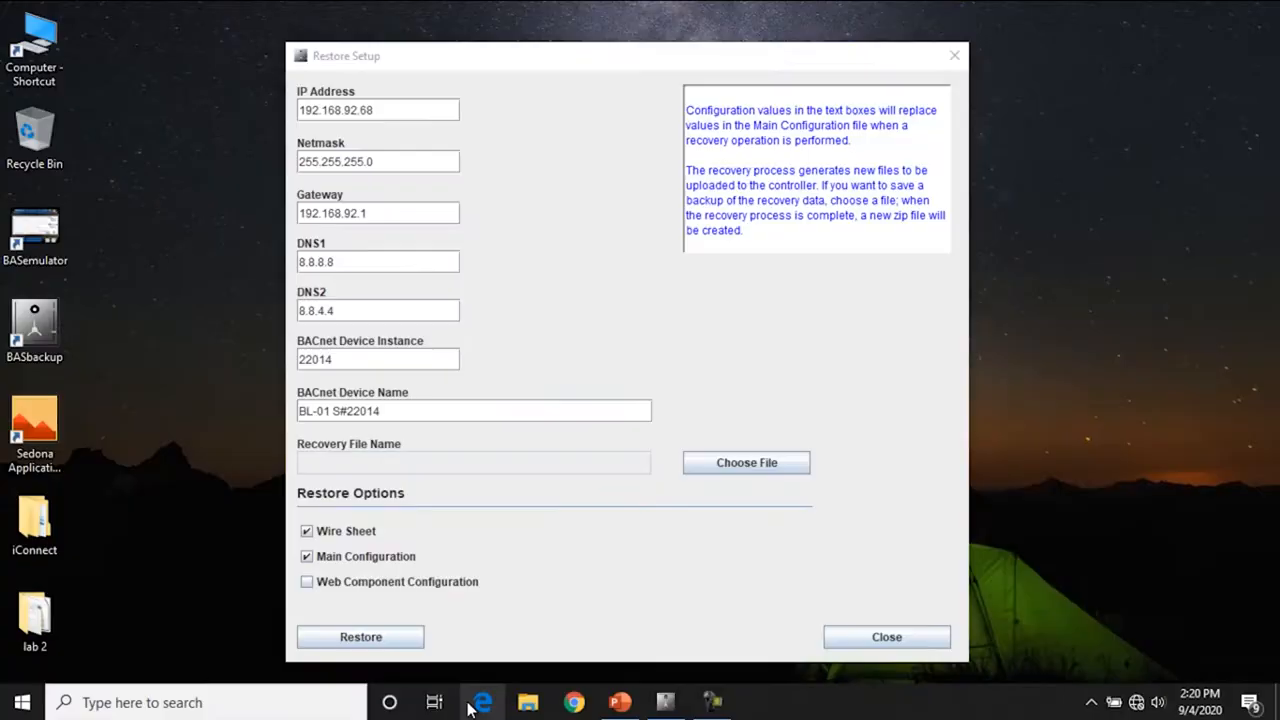
Switch to the Edge browser to check the controller at 192.168.92.68.
click(479, 702)
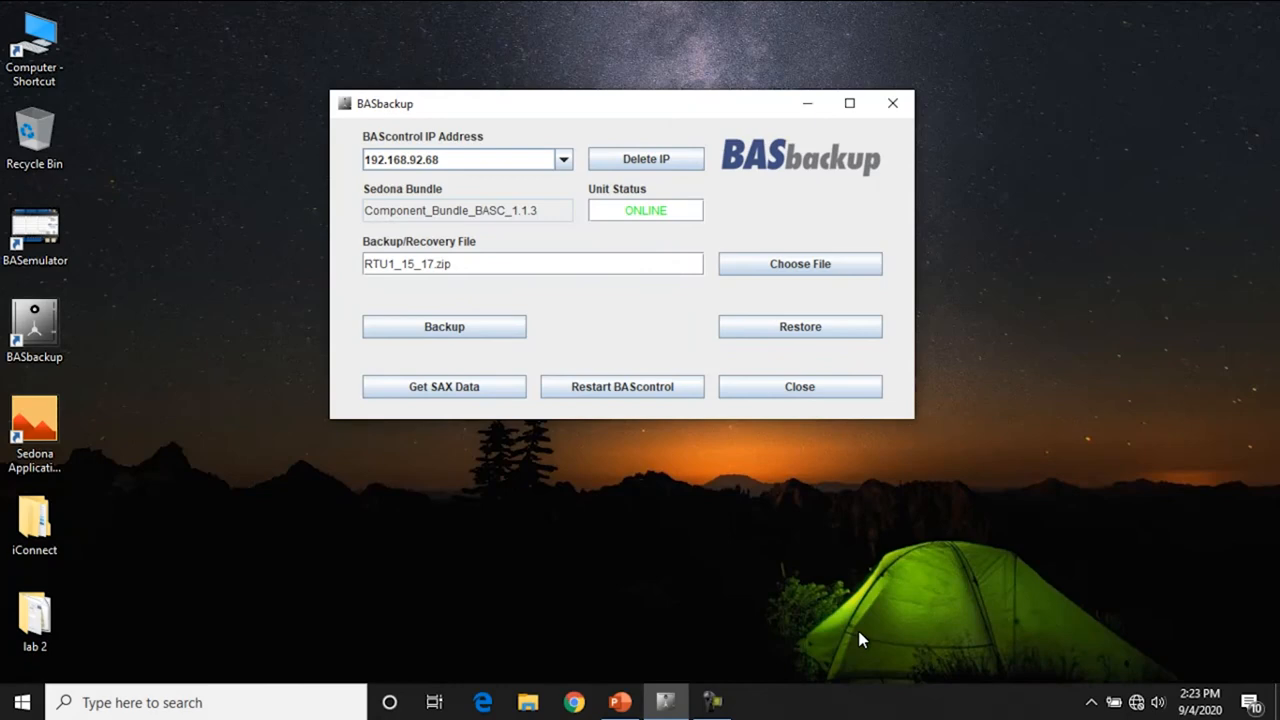
click(800, 326)
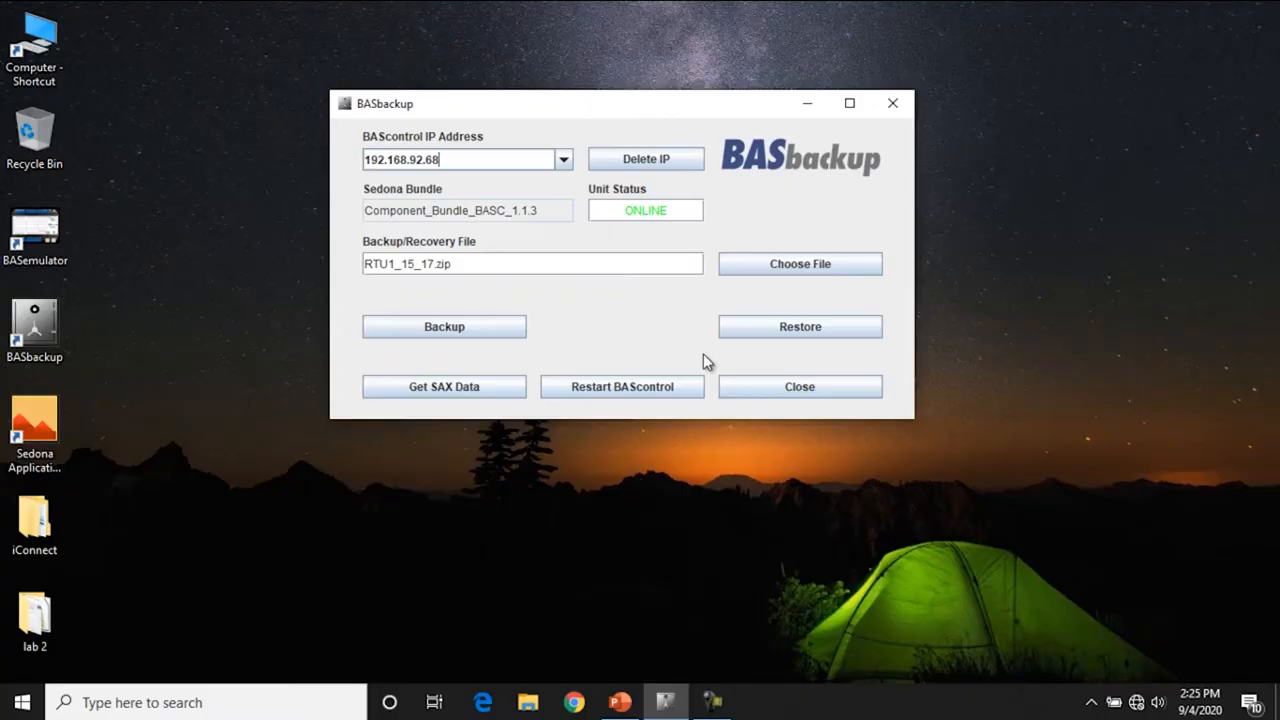
Retrieve SAX statistics from the controller's SAX file: BL-01 S#22014, Default App, 9 components, 0 links, 2960 RAM.
click(443, 386)
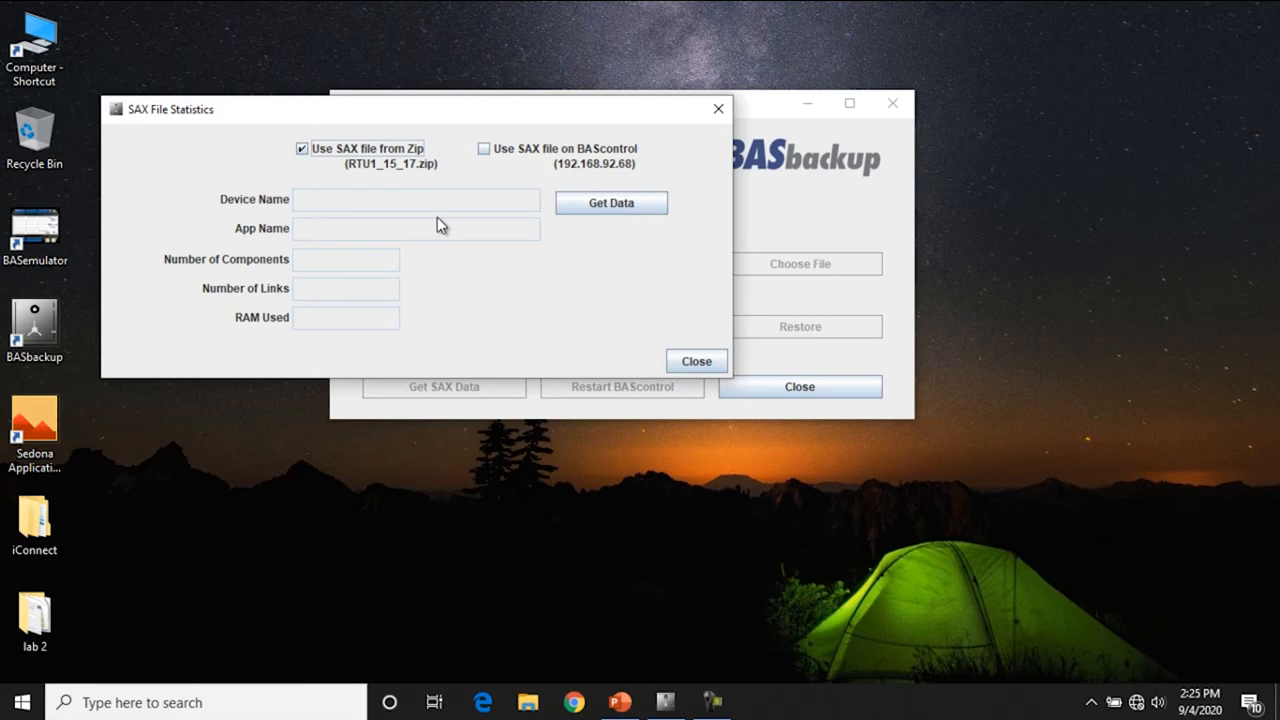
click(482, 148)
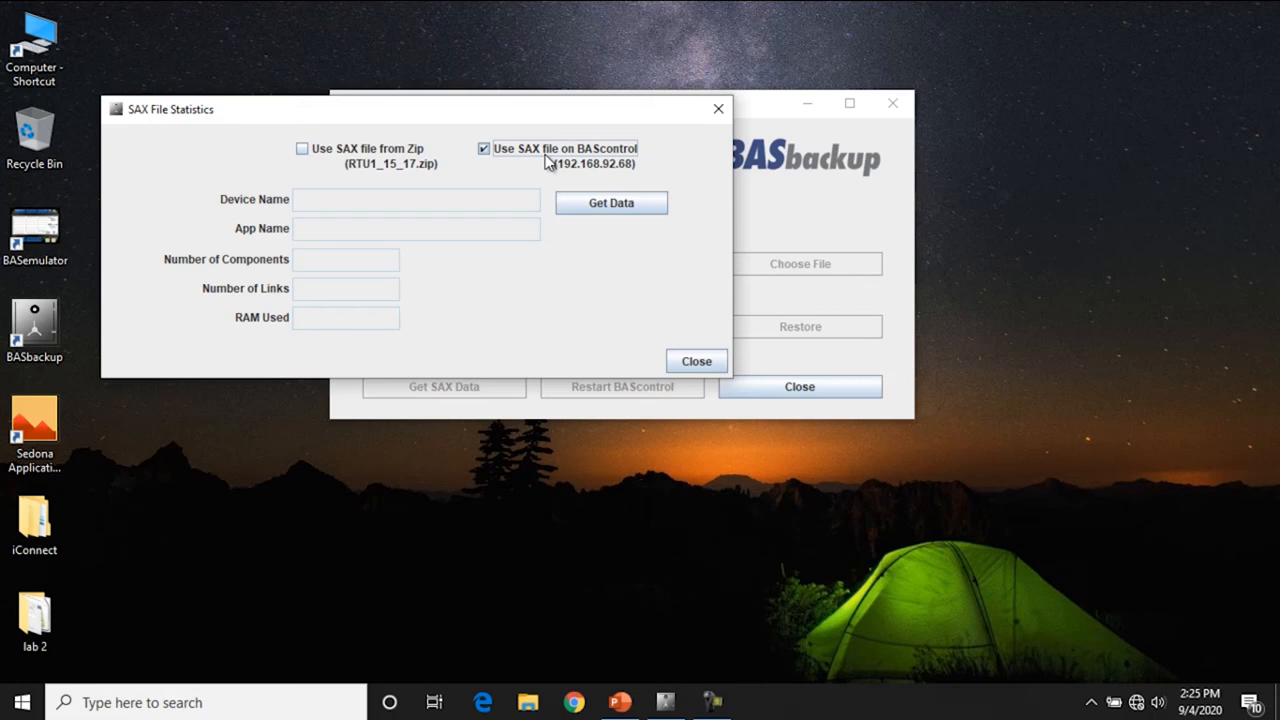
click(611, 203)
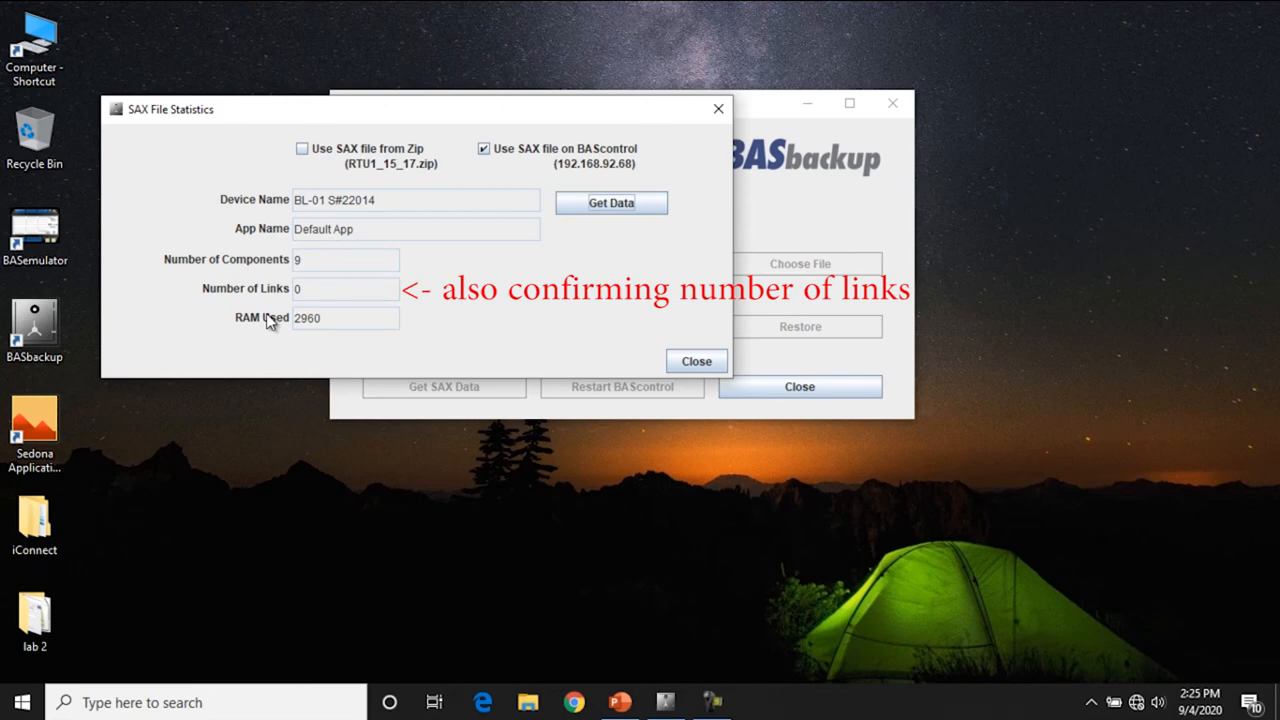